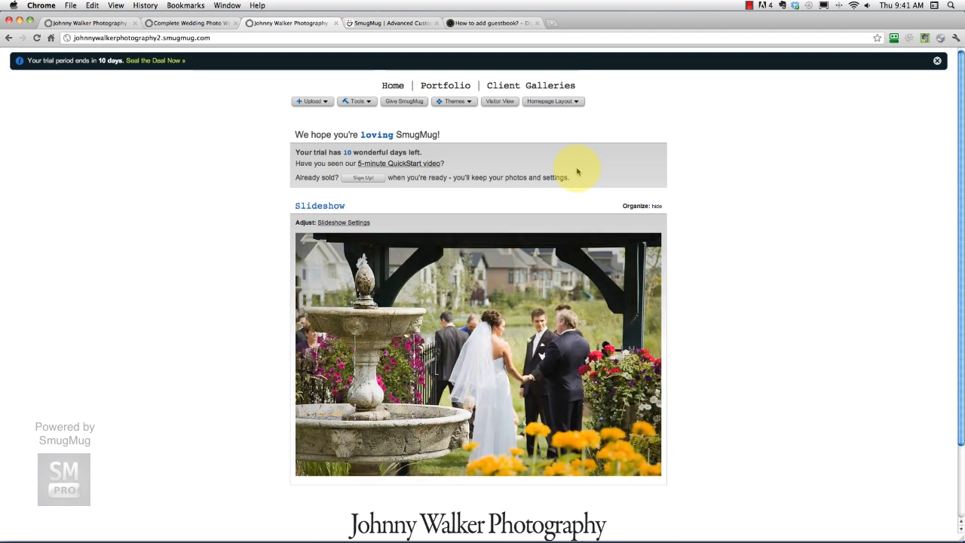
{"action": "mouse_move", "coordinate": [576, 81]}
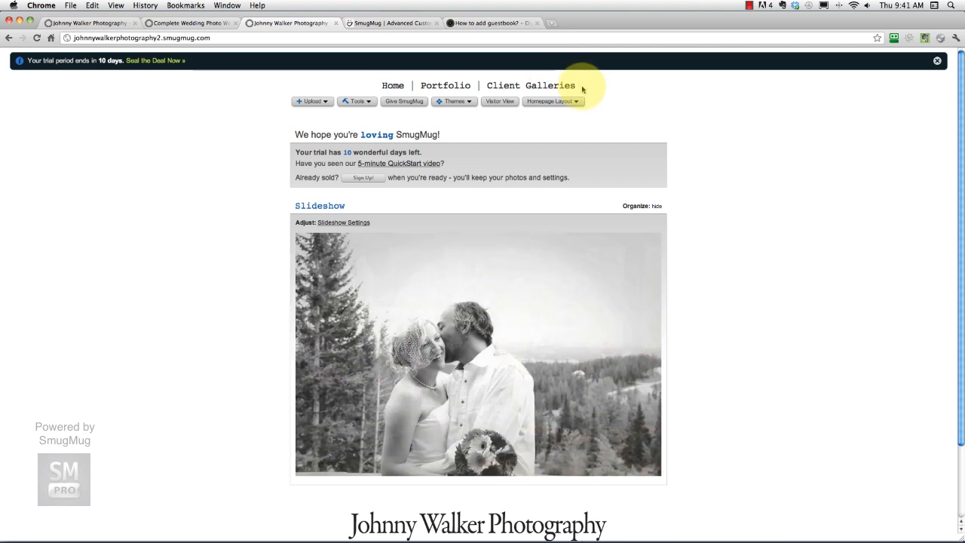
Switch to Visitor View to preview the public homepage with its navigation
{"action": "left_click", "coordinate": [499, 101]}
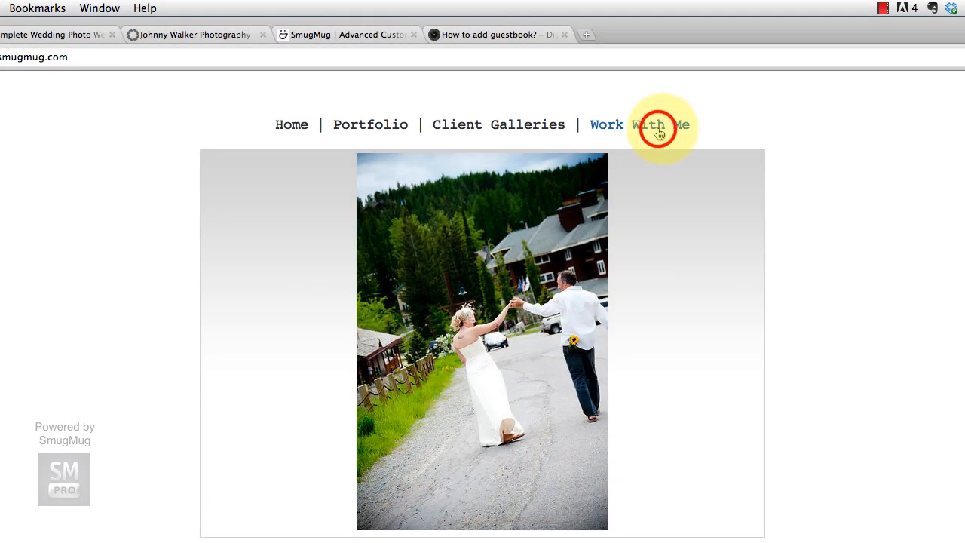
Open the Work With Me page and scroll through its services and client testimonials, then back up
{"action": "left_click", "coordinate": [648, 124]}
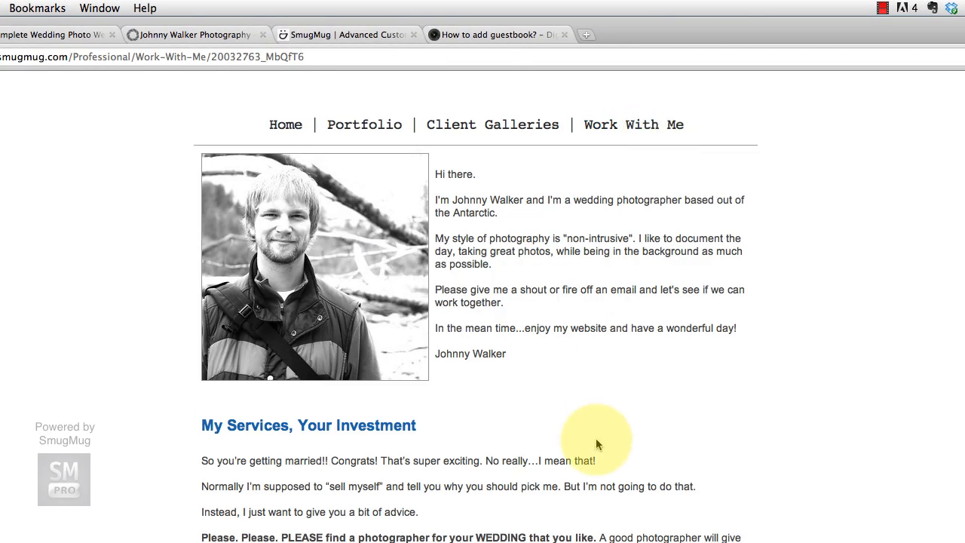
{"action": "mouse_move", "coordinate": [612, 449]}
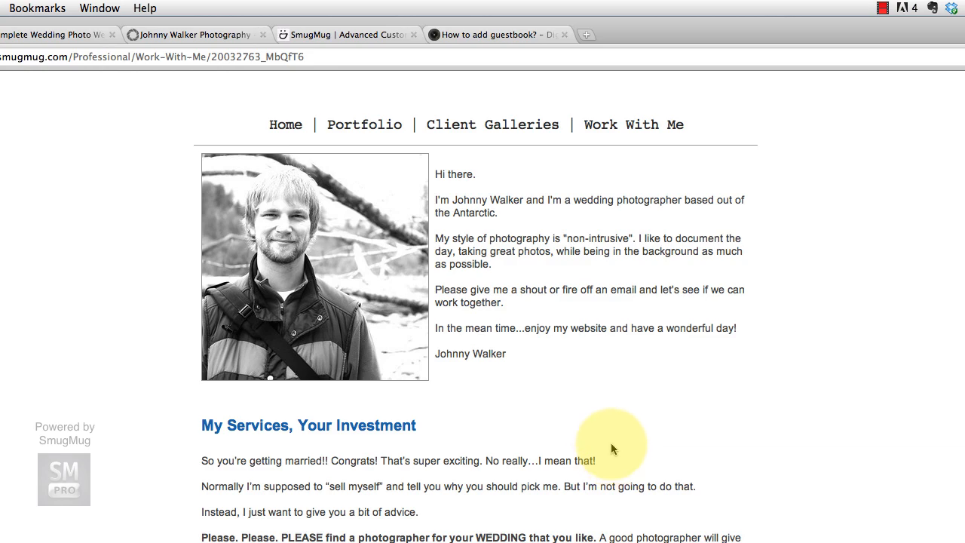
{"action": "scroll", "scroll_direction": "down", "scroll_amount": 3}
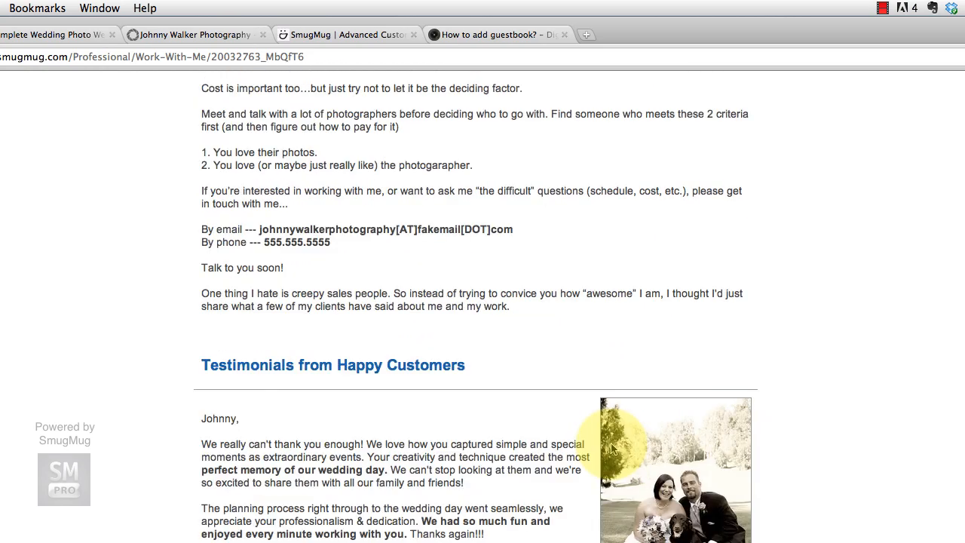
{"action": "scroll", "scroll_direction": "down", "scroll_amount": 3}
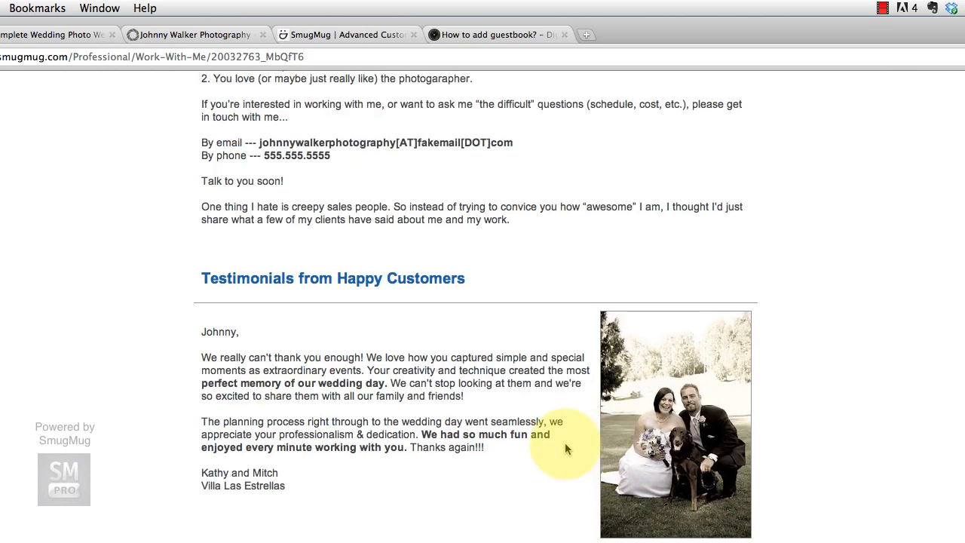
{"action": "scroll", "scroll_direction": "up", "scroll_amount": 3}
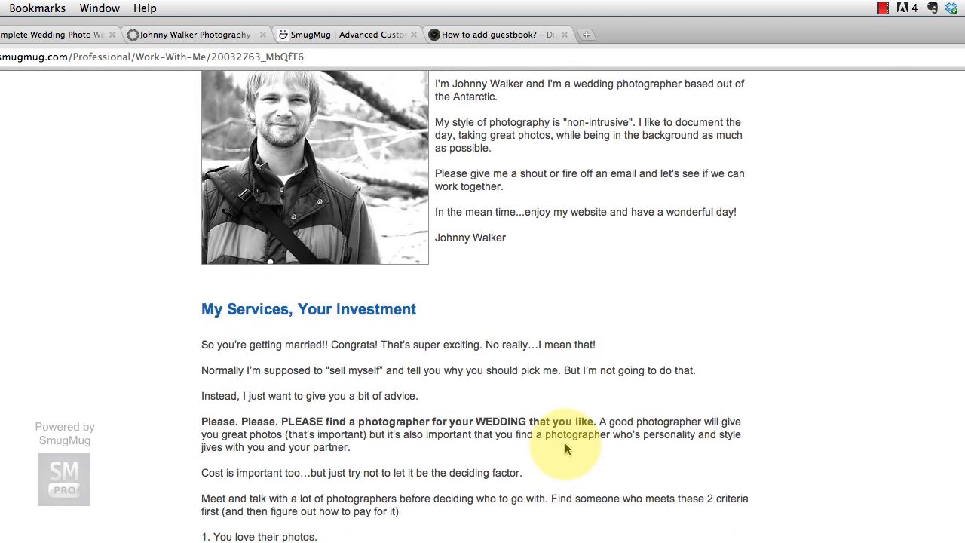
{"action": "scroll", "scroll_direction": "up", "scroll_amount": 3}
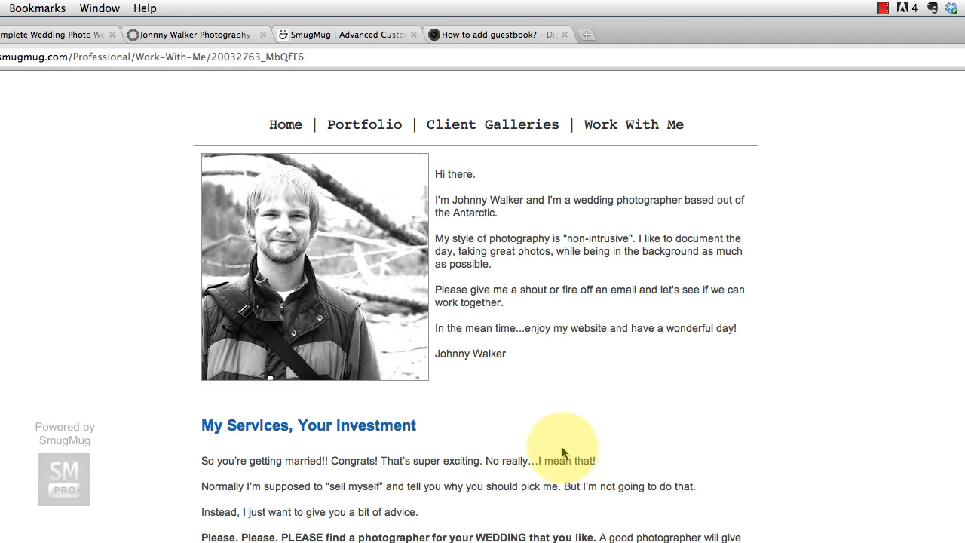
{"action": "scroll", "scroll_direction": "down", "scroll_amount": 3}
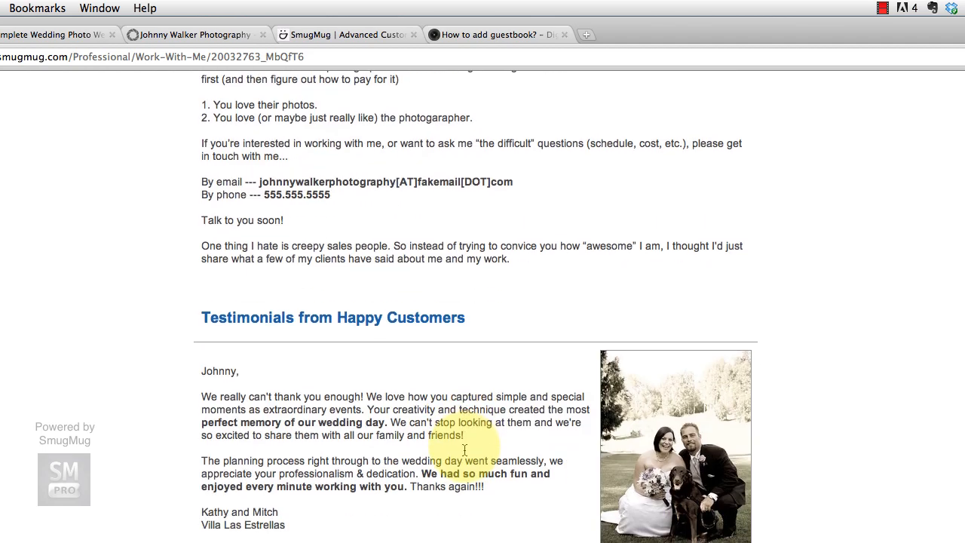
{"action": "scroll", "scroll_direction": "down", "scroll_amount": 3}
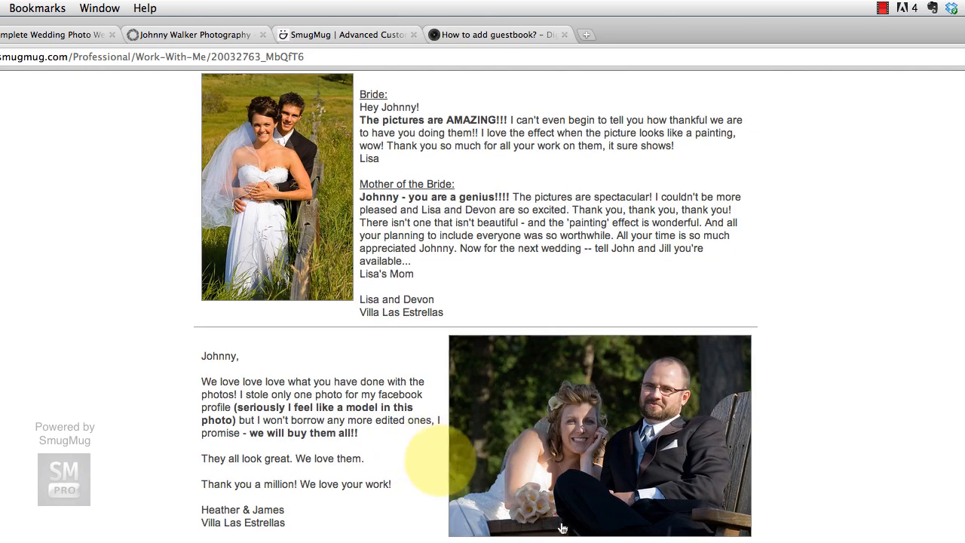
{"action": "scroll", "scroll_direction": "down", "scroll_amount": 3}
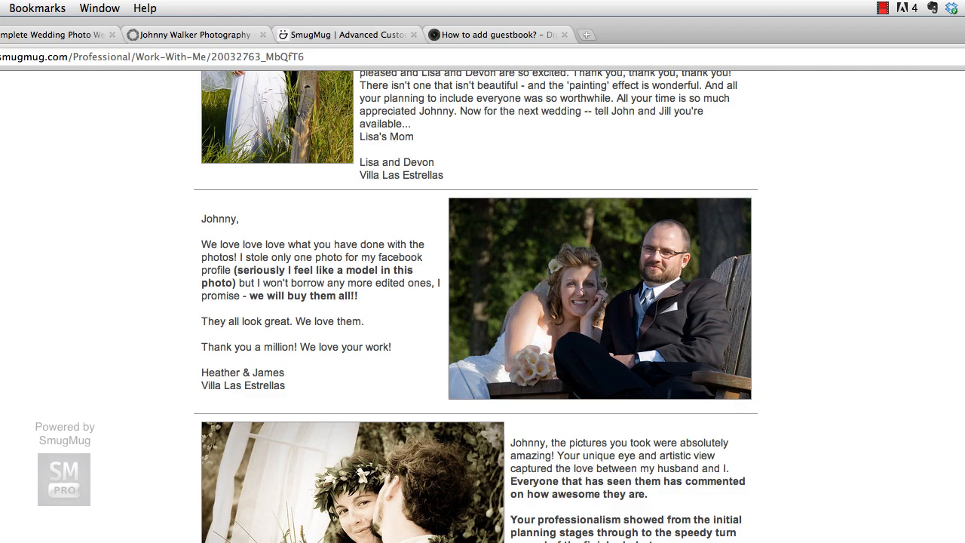
{"action": "scroll", "scroll_direction": "up", "scroll_amount": 3}
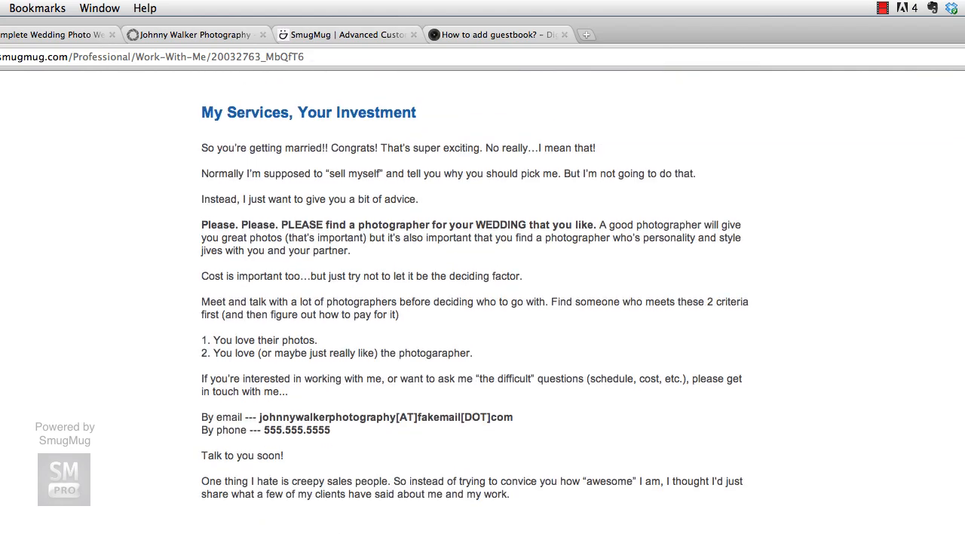
{"action": "scroll", "scroll_direction": "up", "scroll_amount": 3}
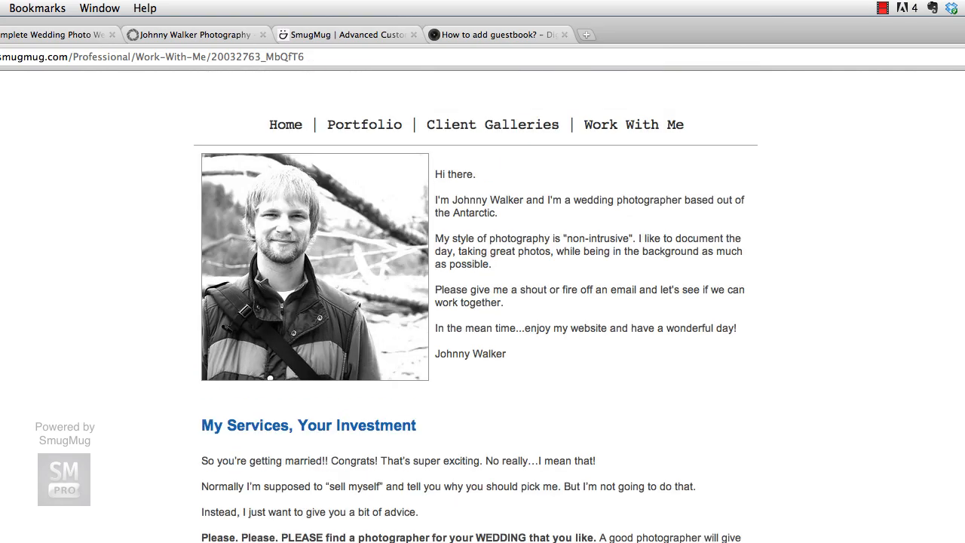
{"action": "mouse_move", "coordinate": [717, 479]}
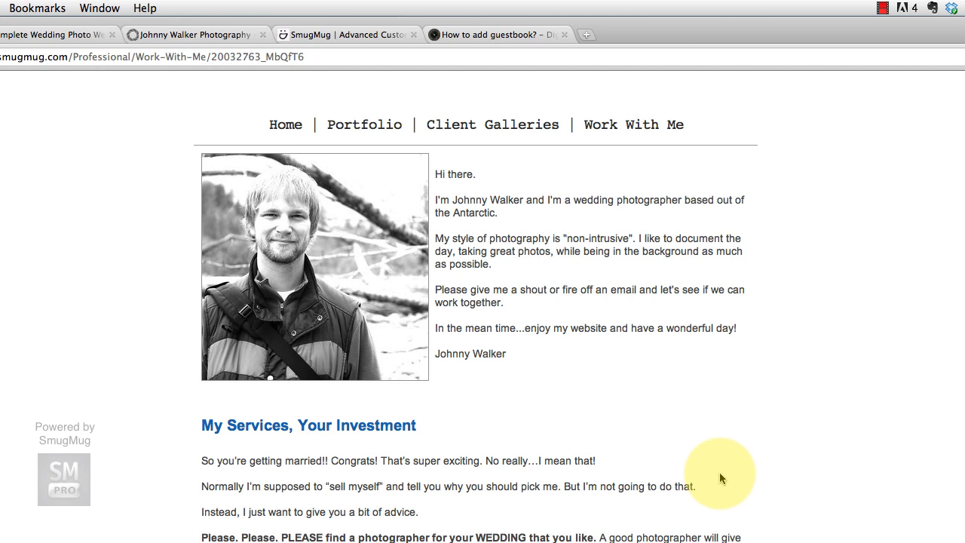
{"action": "mouse_move", "coordinate": [548, 140]}
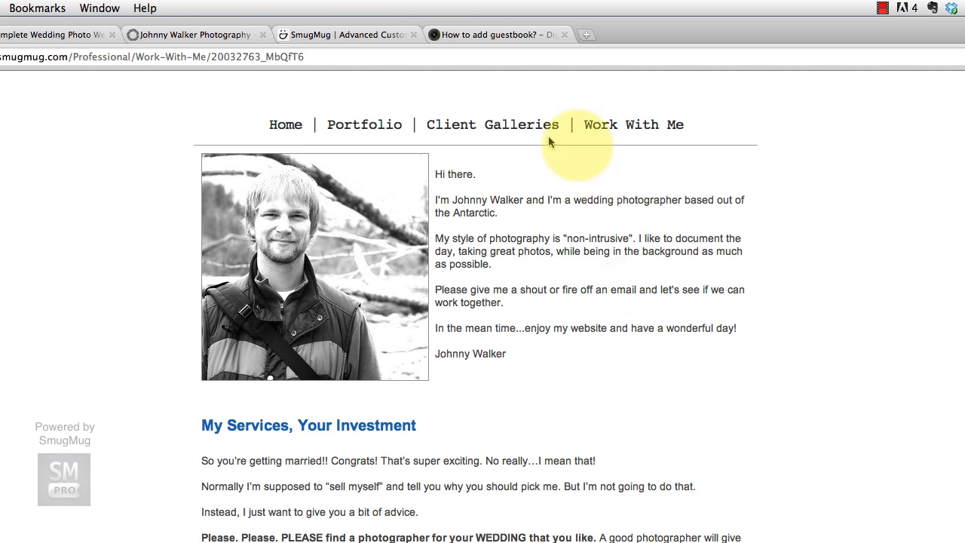
Return to the owner's homepage tab, then switch to the SmugMug help site at help.smugmug.com
{"action": "left_click", "coordinate": [193, 35]}
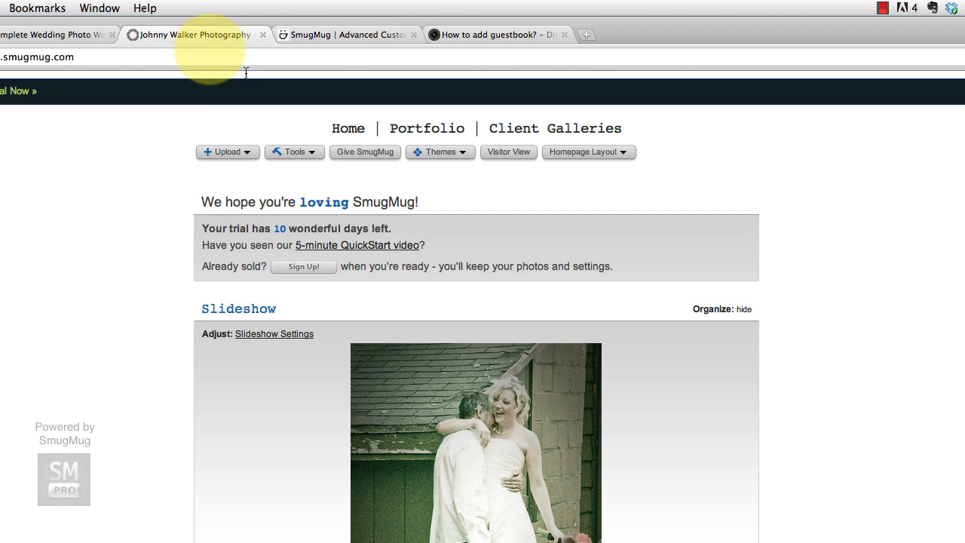
{"action": "mouse_move", "coordinate": [329, 54]}
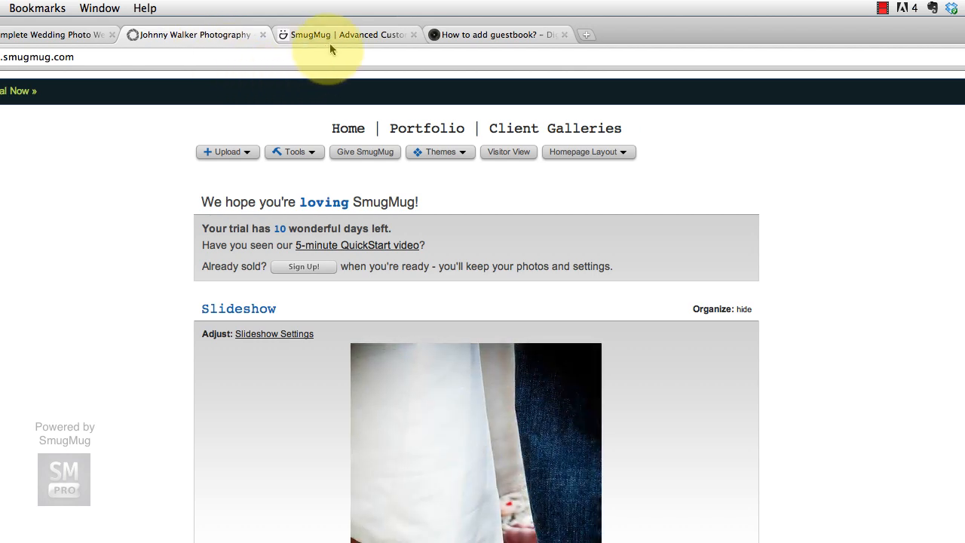
{"action": "mouse_move", "coordinate": [359, 35]}
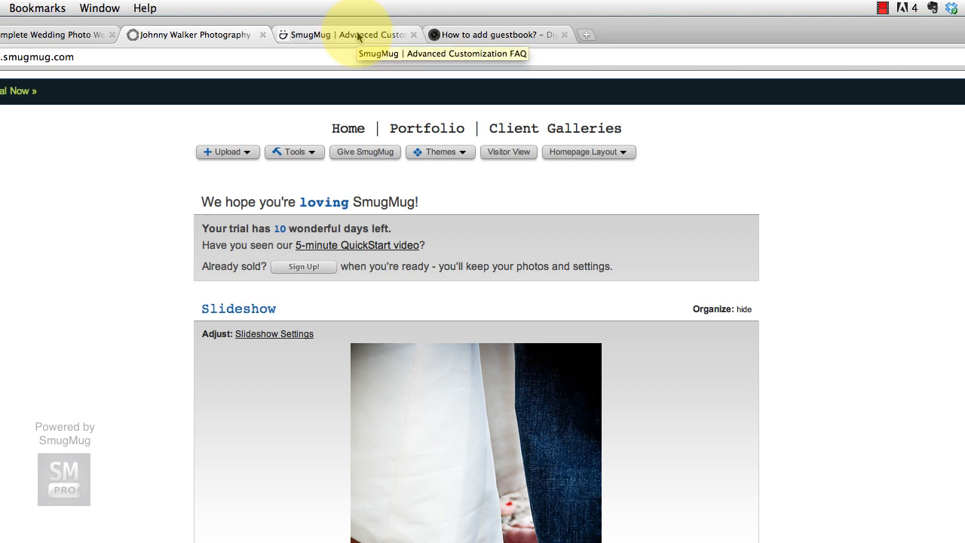
{"action": "left_click", "coordinate": [347, 35]}
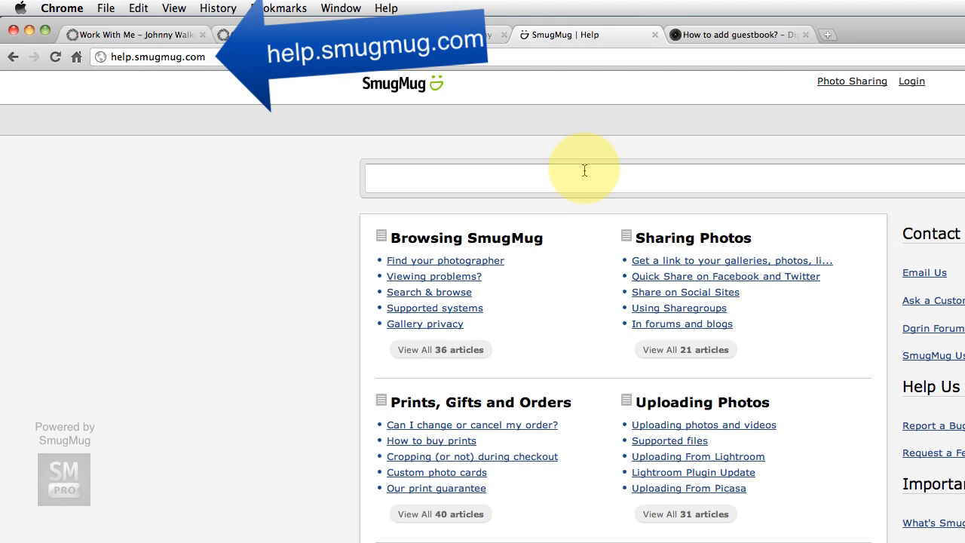
Scroll the help home page down to the Customize Your Site articles
{"action": "scroll", "scroll_direction": "down", "scroll_amount": 3}
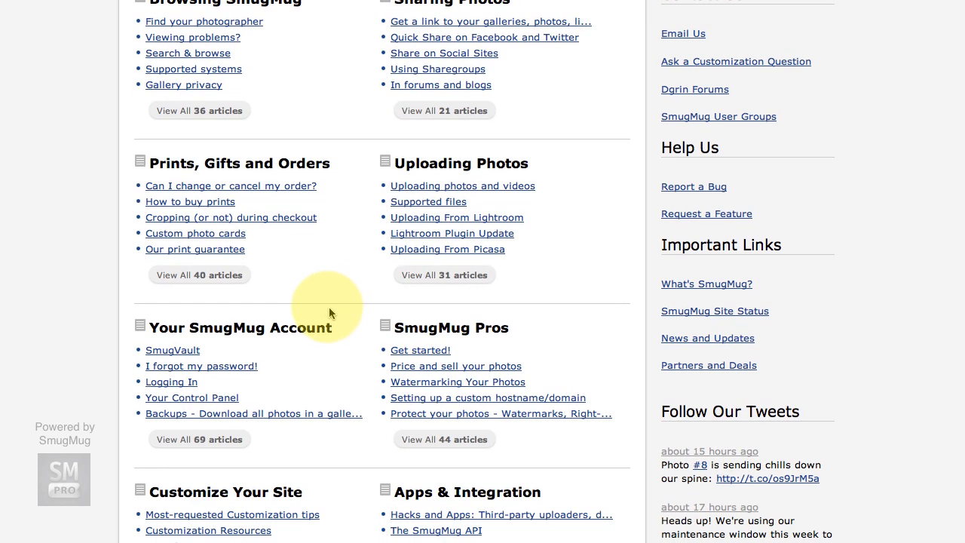
{"action": "scroll", "scroll_direction": "down", "scroll_amount": 3}
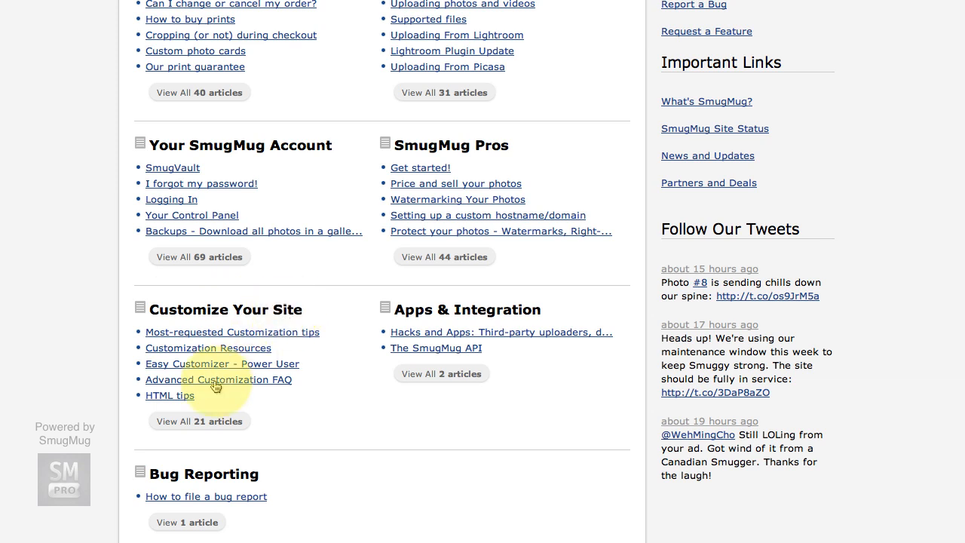
{"action": "mouse_move", "coordinate": [249, 386]}
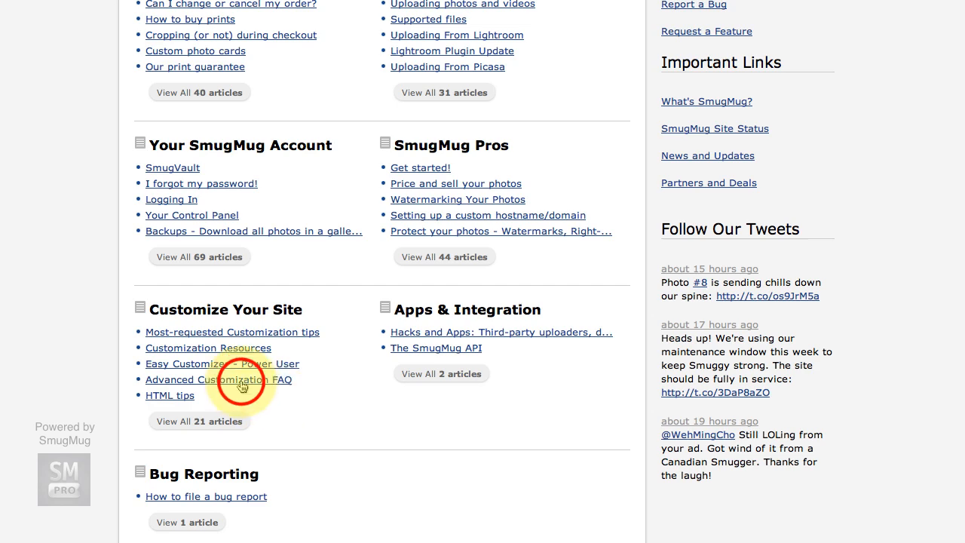
Open the Advanced Customization FAQ and scroll down to the Guestbook, Email and View Styles questions
{"action": "left_click", "coordinate": [216, 380]}
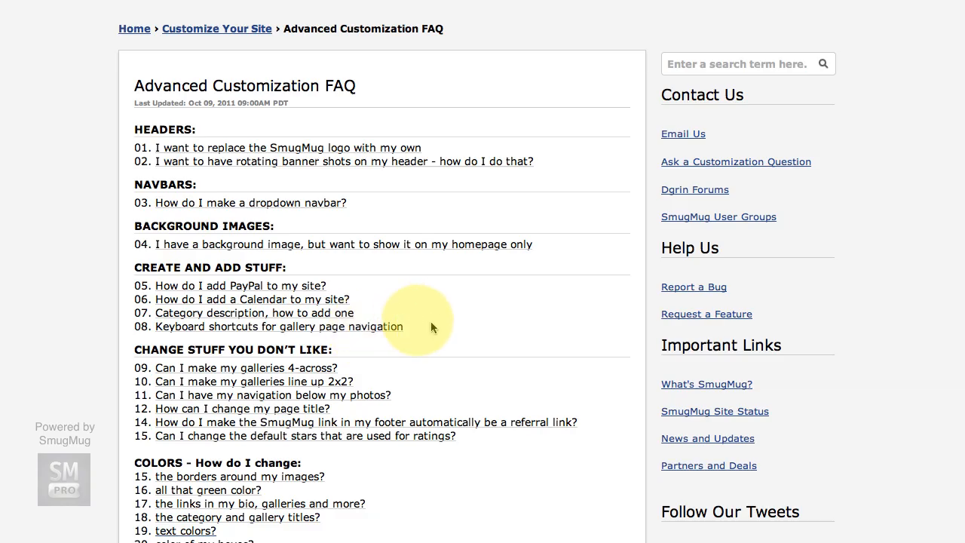
{"action": "scroll", "scroll_direction": "down", "scroll_amount": 3}
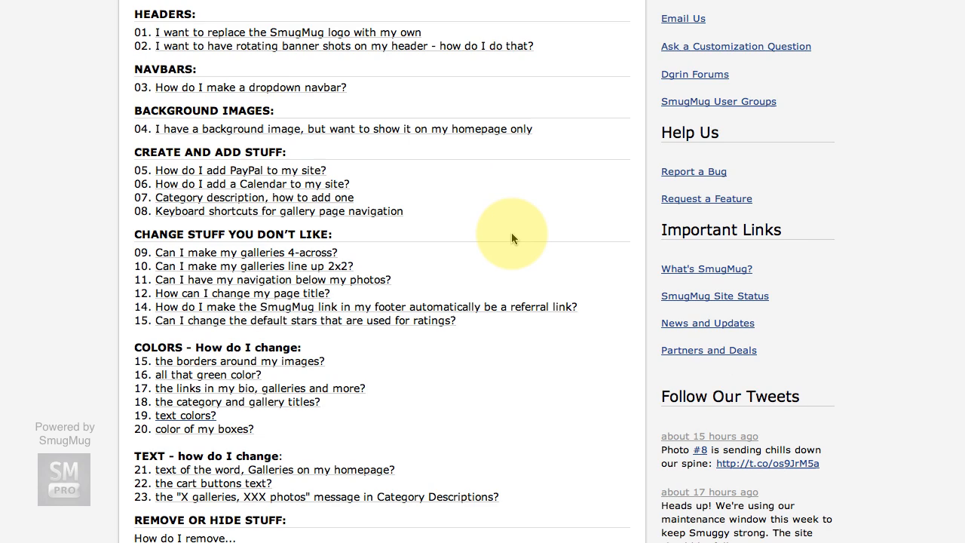
{"action": "scroll", "scroll_direction": "down", "scroll_amount": 3}
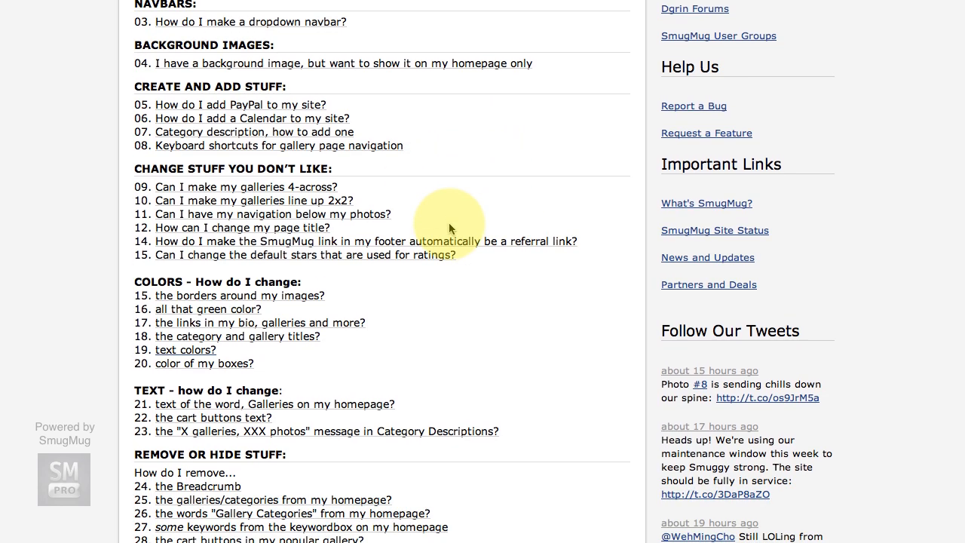
{"action": "scroll", "scroll_direction": "down", "scroll_amount": 3}
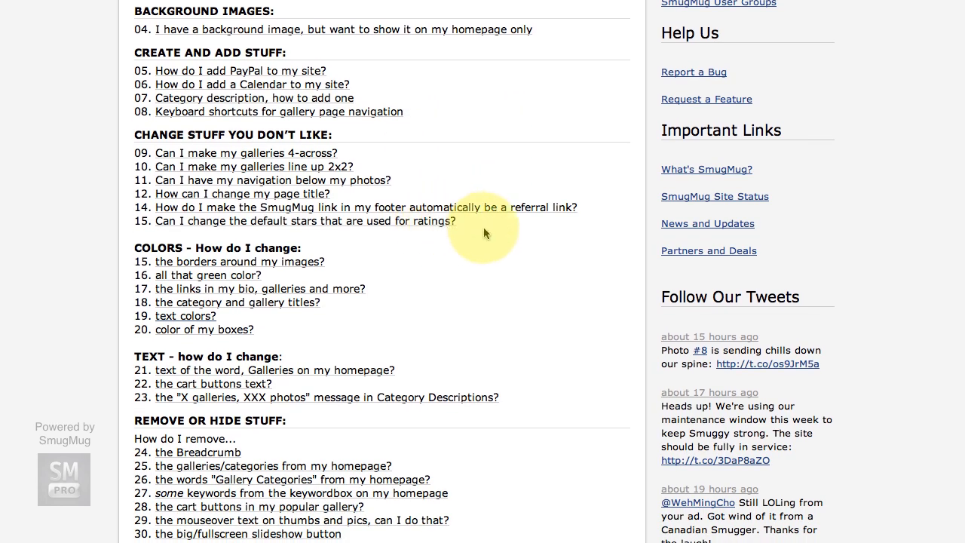
{"action": "scroll", "scroll_direction": "down", "scroll_amount": 3}
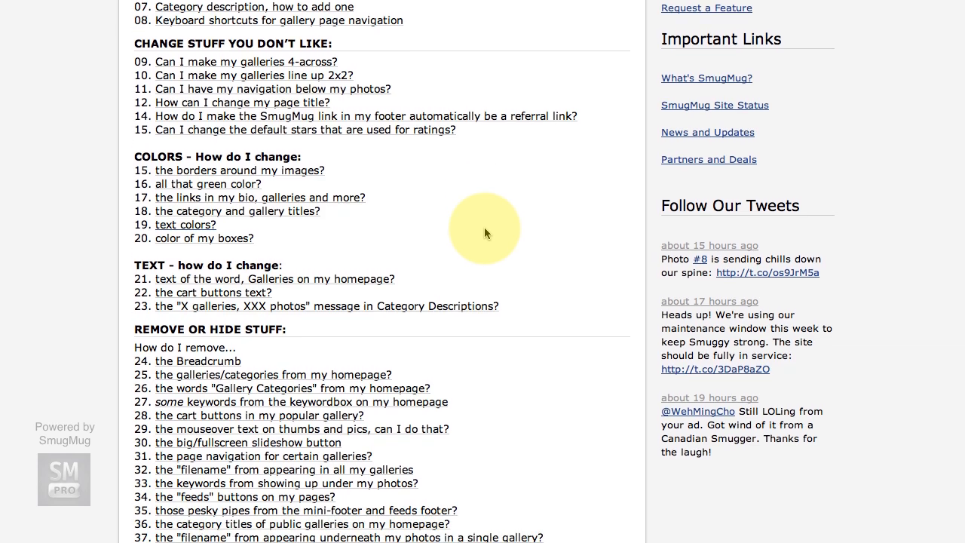
{"action": "scroll", "scroll_direction": "down", "scroll_amount": 3}
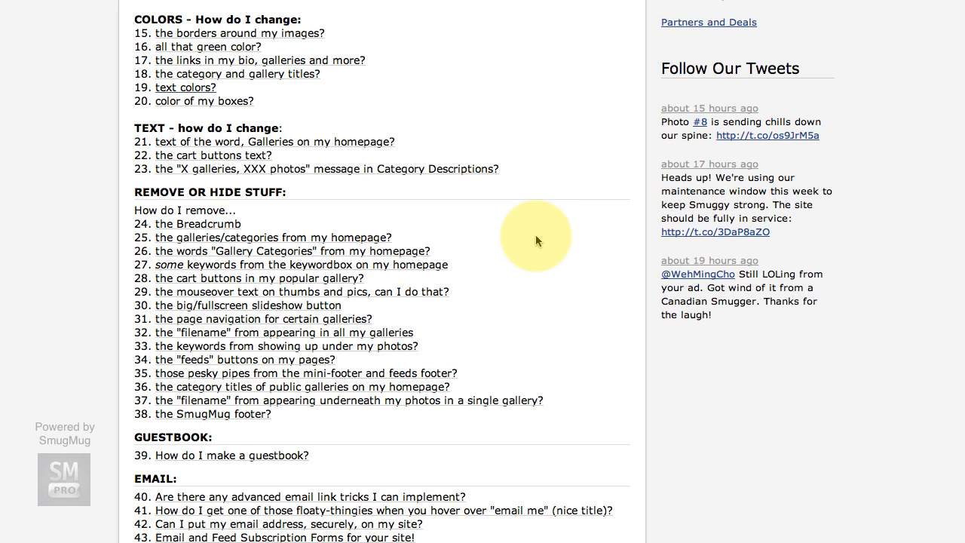
{"action": "scroll", "scroll_direction": "down", "scroll_amount": 3}
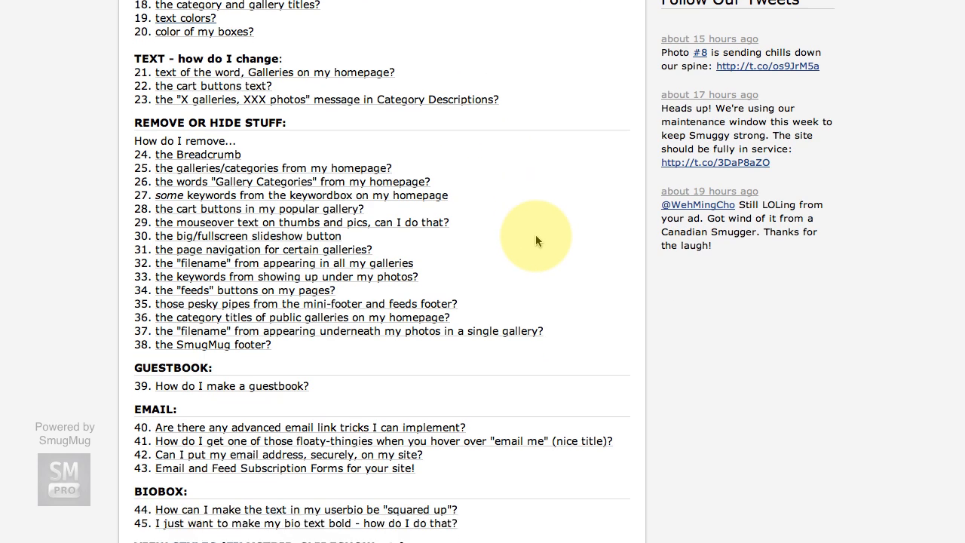
{"action": "scroll", "scroll_direction": "down", "scroll_amount": 3}
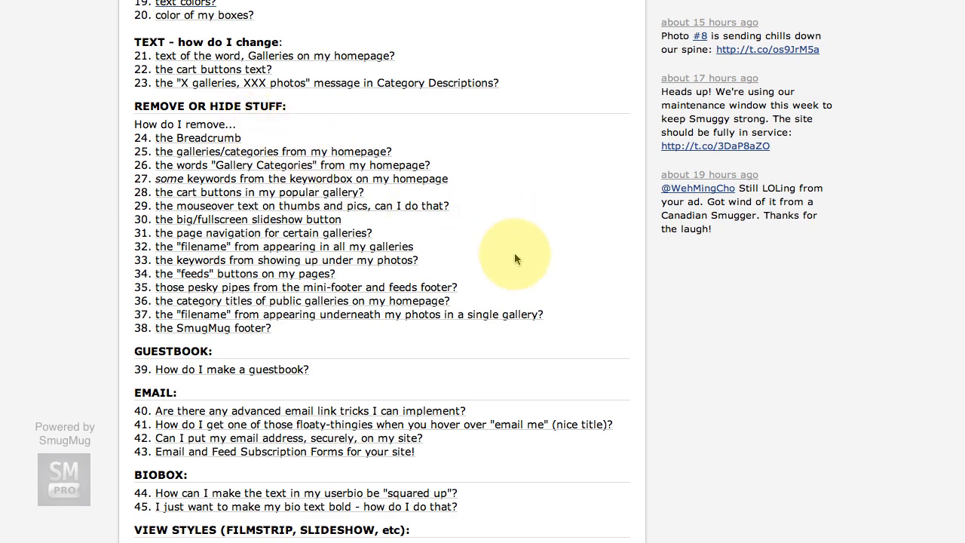
{"action": "scroll", "scroll_direction": "down", "scroll_amount": 3}
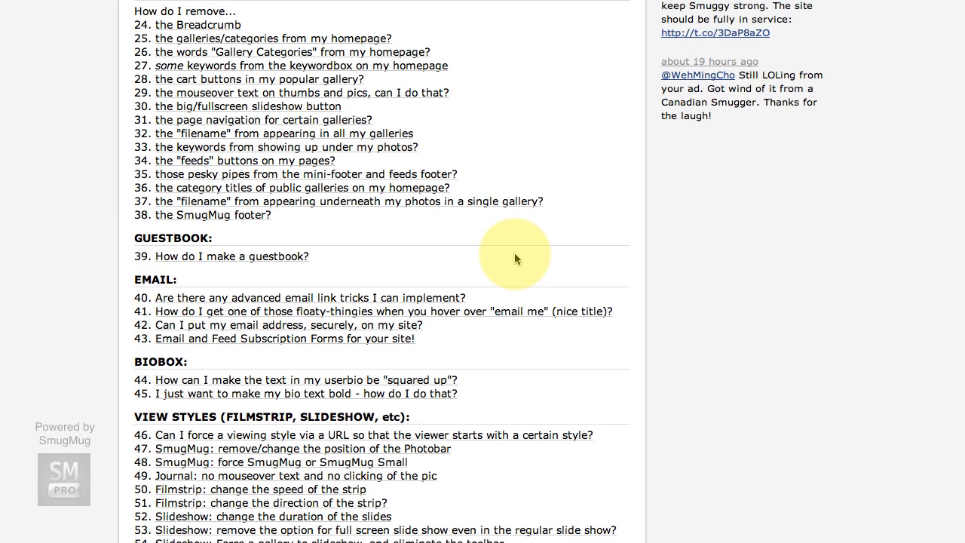
{"action": "mouse_move", "coordinate": [452, 249]}
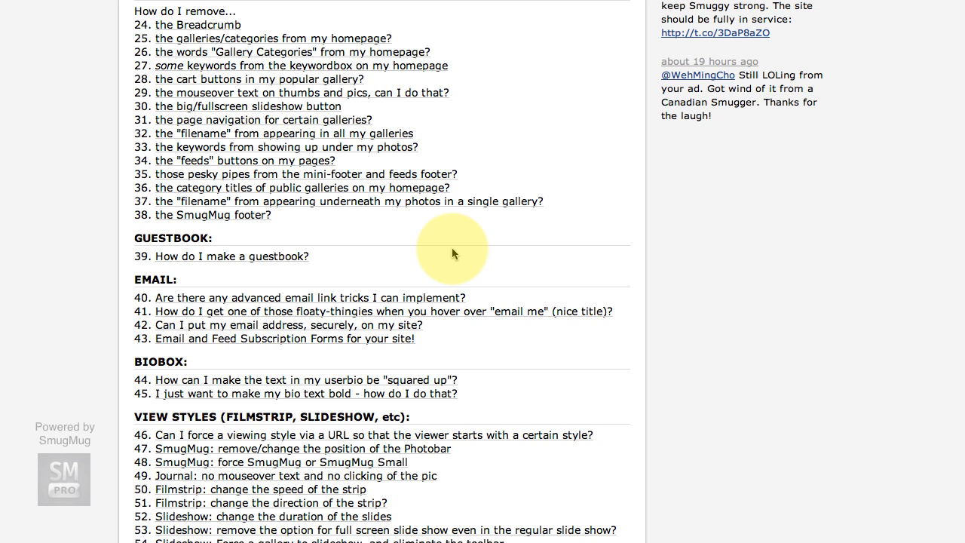
{"action": "mouse_move", "coordinate": [520, 255]}
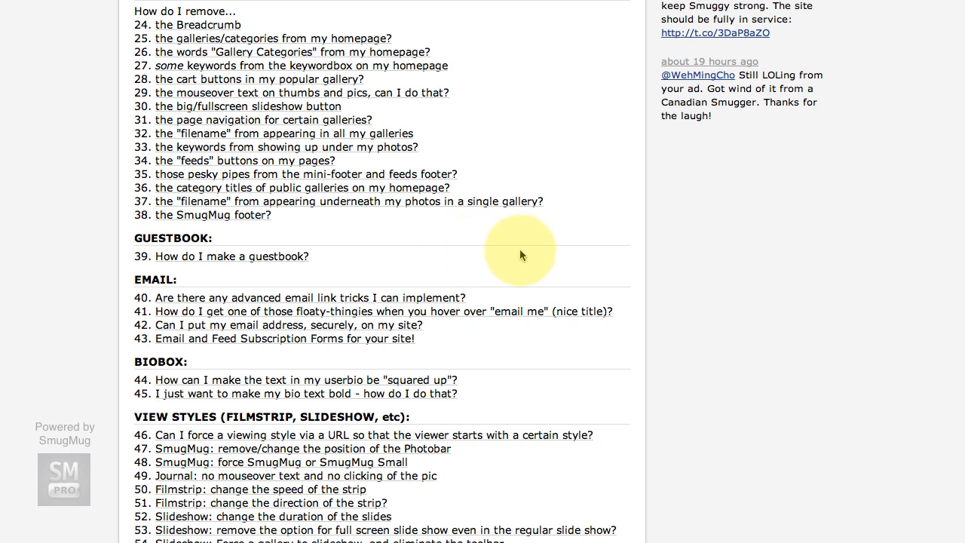
{"action": "mouse_move", "coordinate": [488, 255]}
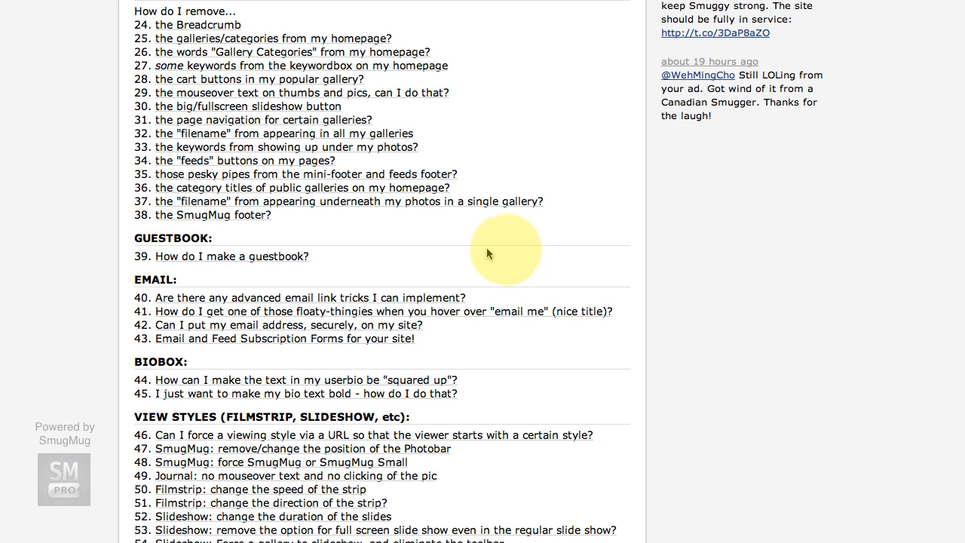
{"action": "mouse_move", "coordinate": [377, 257]}
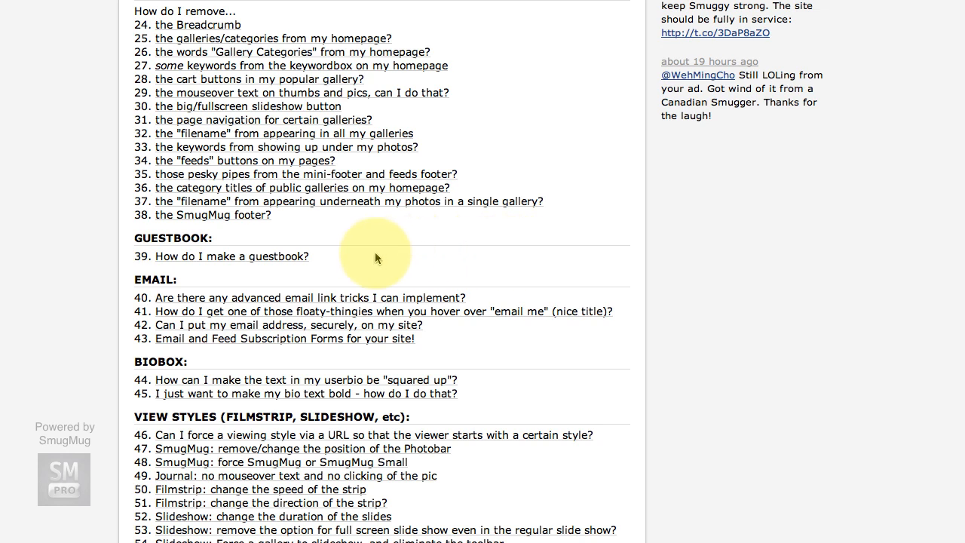
{"action": "mouse_move", "coordinate": [173, 247]}
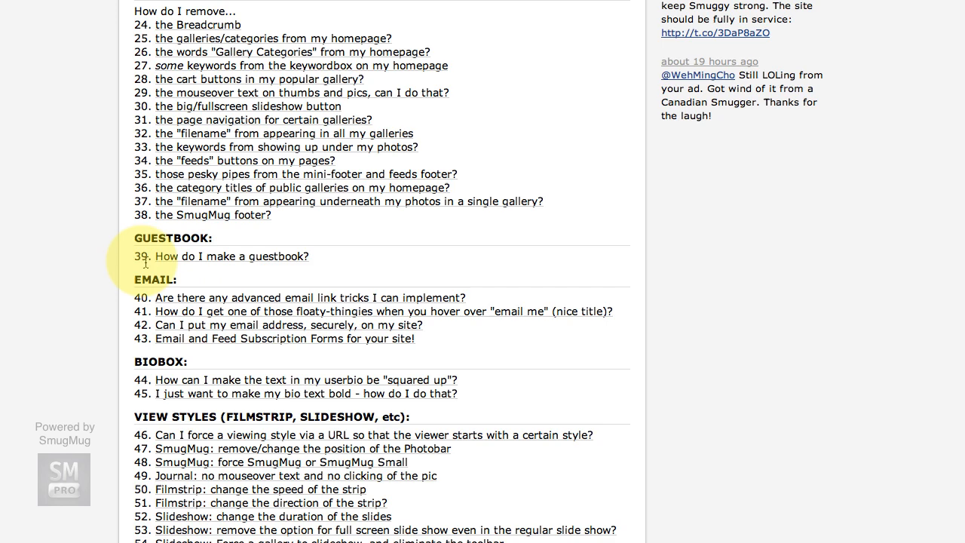
{"action": "mouse_move", "coordinate": [253, 262]}
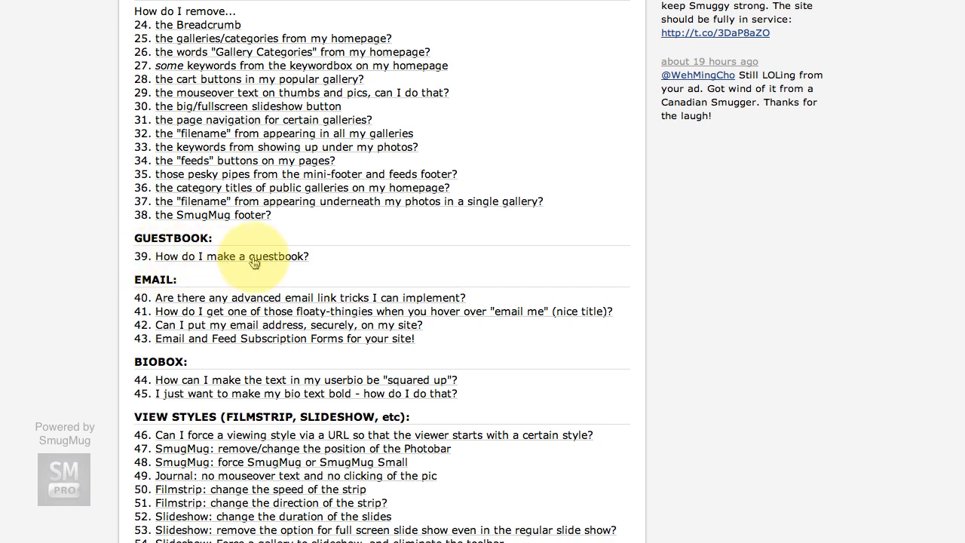
{"action": "mouse_move", "coordinate": [286, 262]}
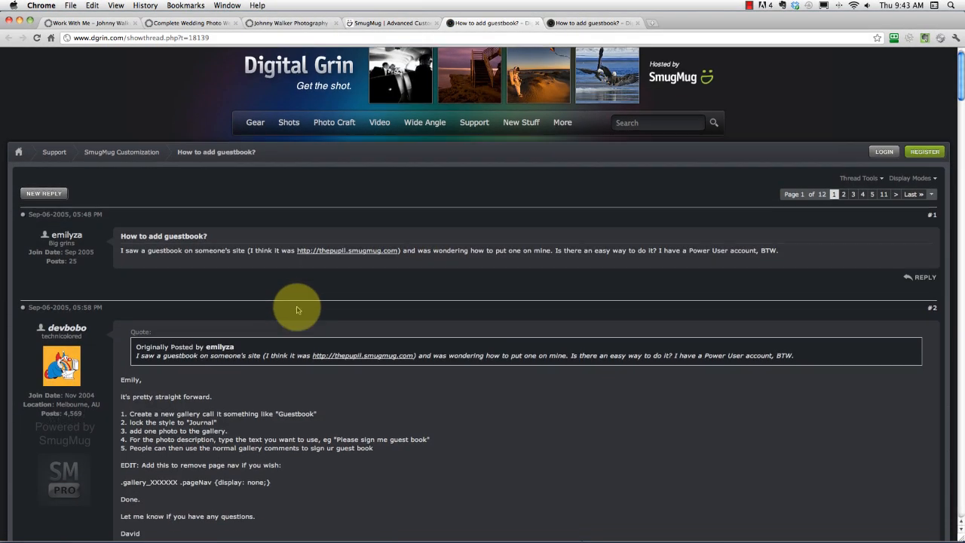
{"action": "scroll", "scroll_direction": "down", "scroll_amount": 3}
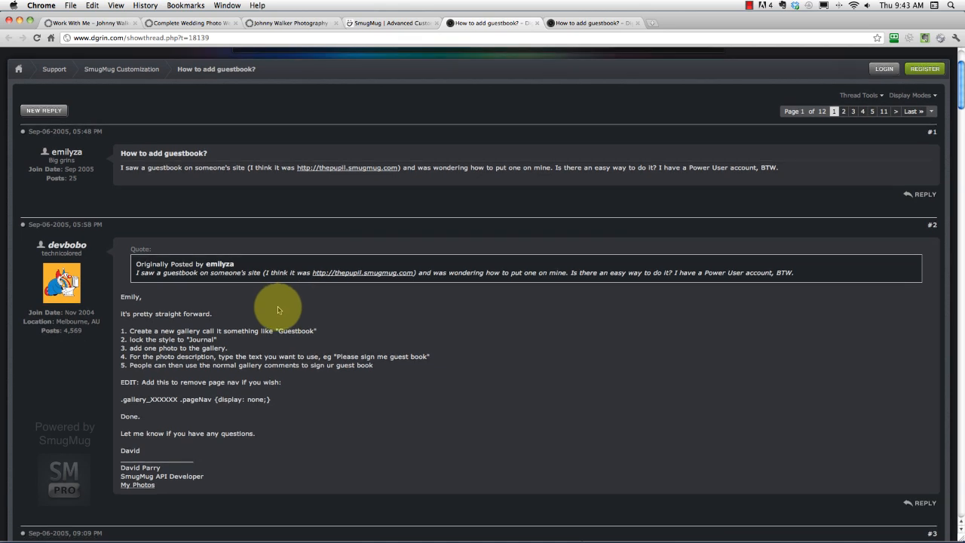
{"action": "scroll", "scroll_direction": "up", "scroll_amount": 3}
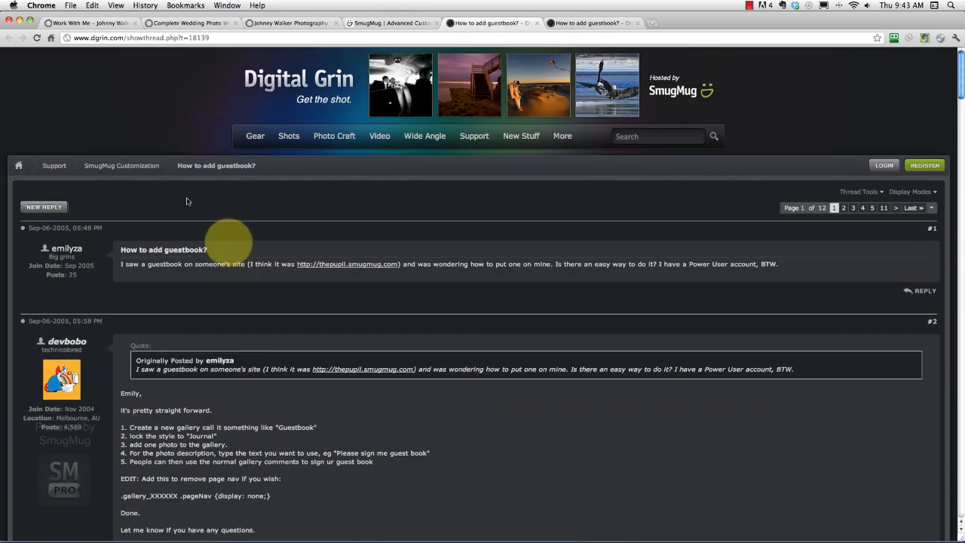
{"action": "mouse_move", "coordinate": [350, 93]}
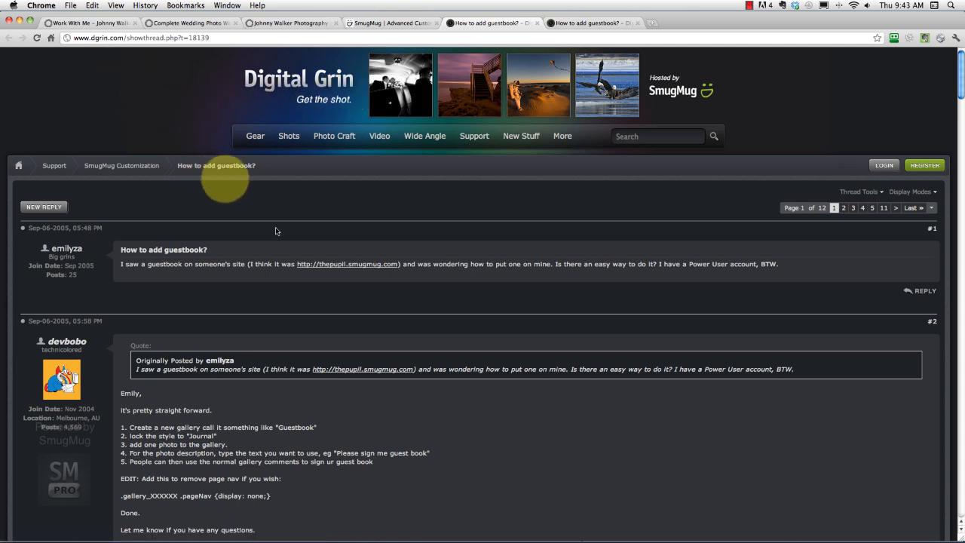
{"action": "mouse_move", "coordinate": [278, 235]}
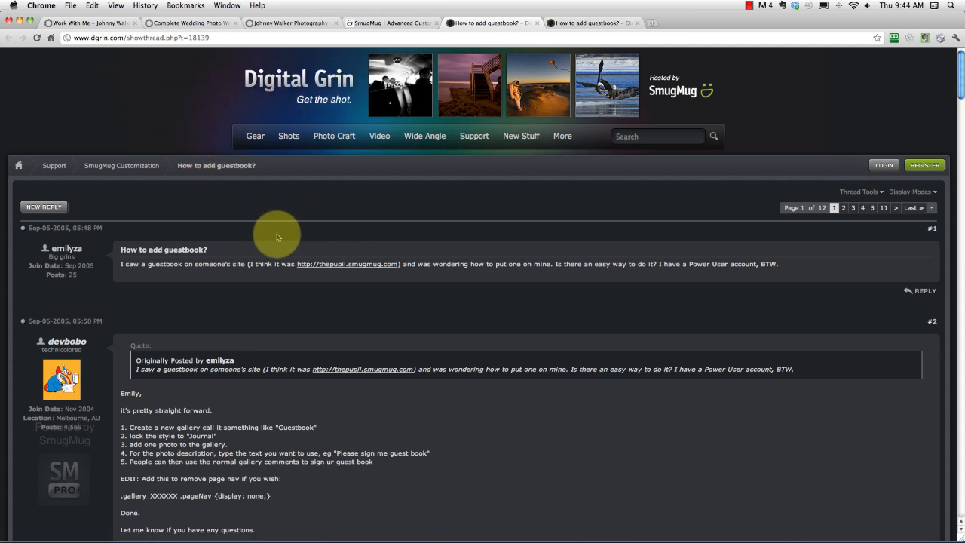
{"action": "scroll", "scroll_direction": "down", "scroll_amount": 3}
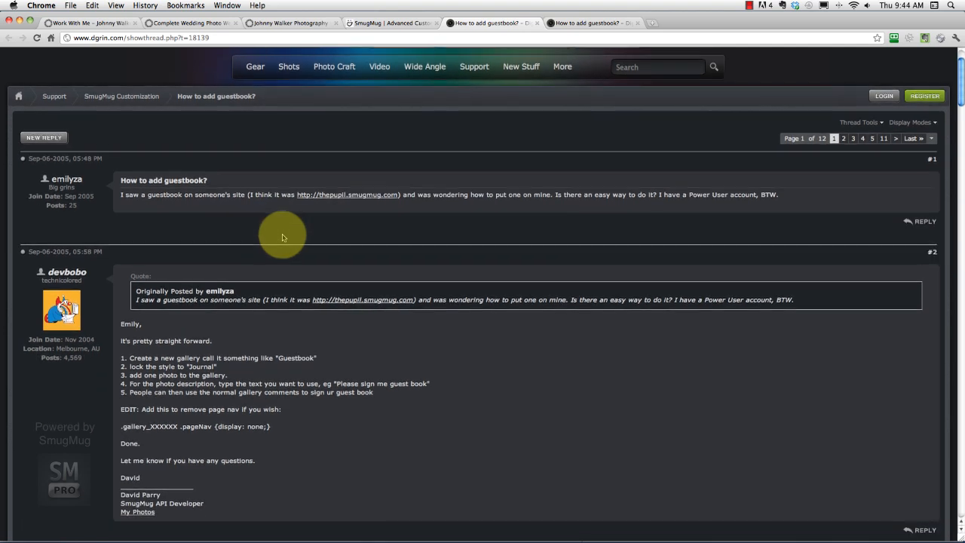
{"action": "scroll", "scroll_direction": "up", "scroll_amount": 3}
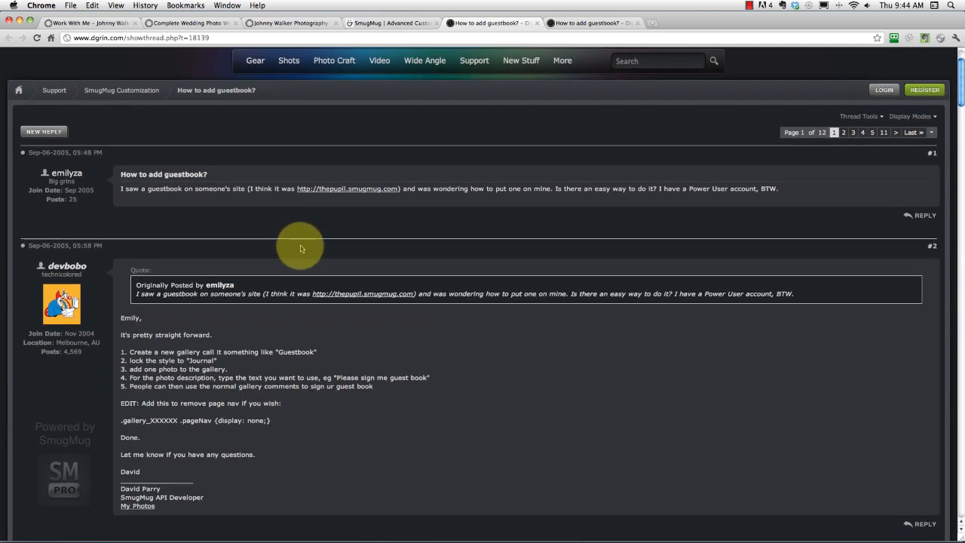
{"action": "mouse_move", "coordinate": [309, 249]}
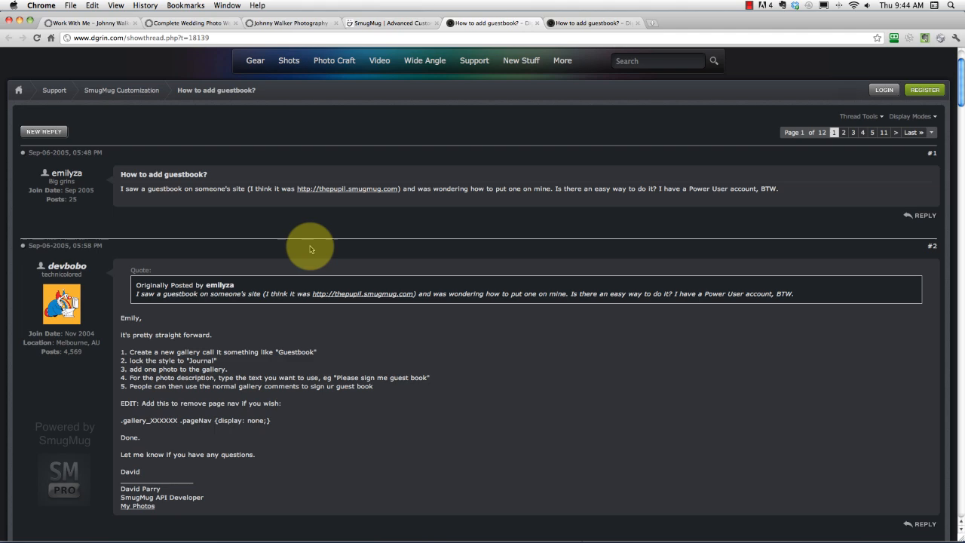
{"action": "mouse_move", "coordinate": [294, 253]}
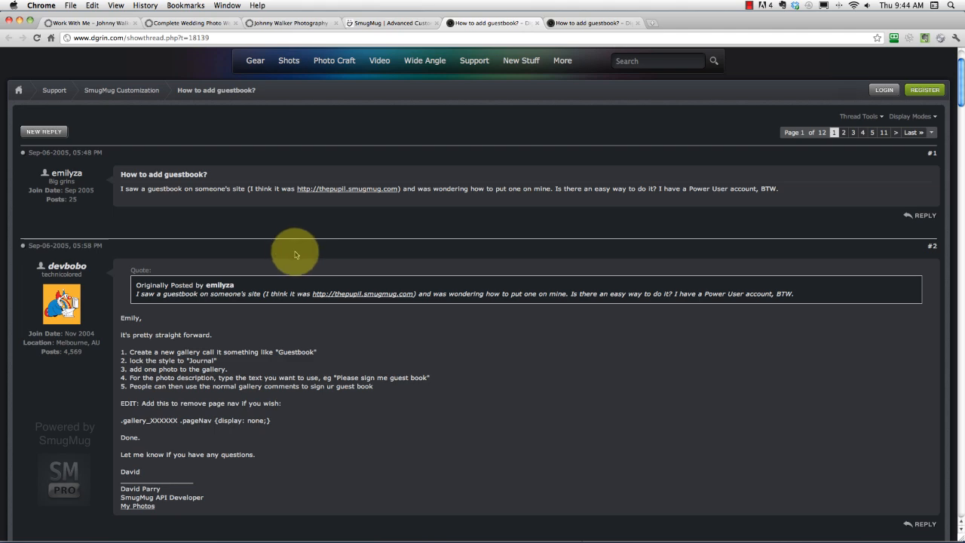
{"action": "scroll", "scroll_direction": "down", "scroll_amount": 3}
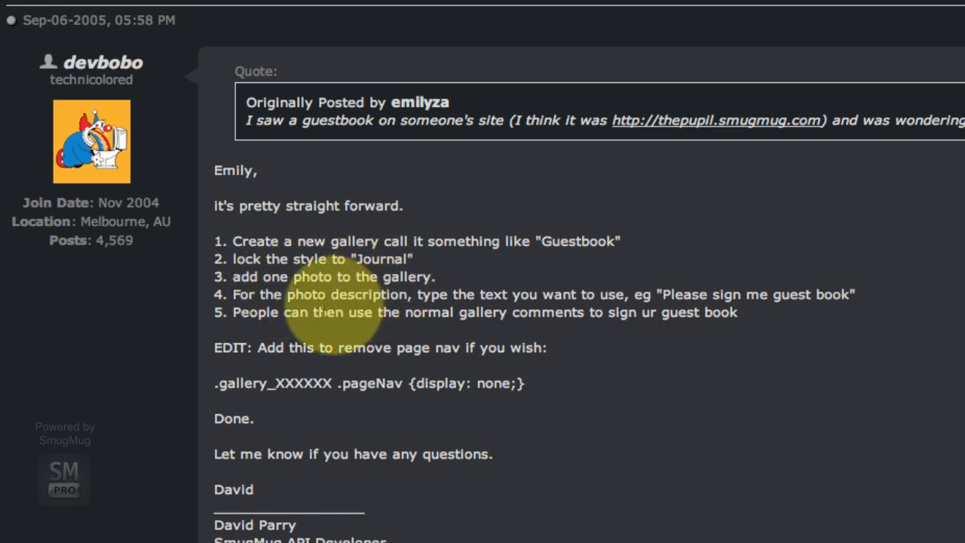
{"action": "mouse_move", "coordinate": [392, 301]}
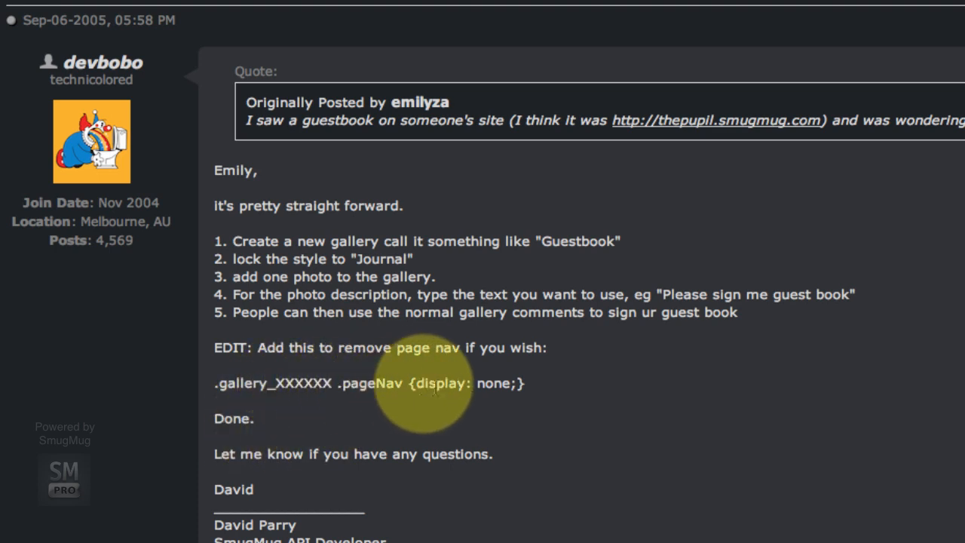
{"action": "scroll", "scroll_direction": "up", "scroll_amount": 3}
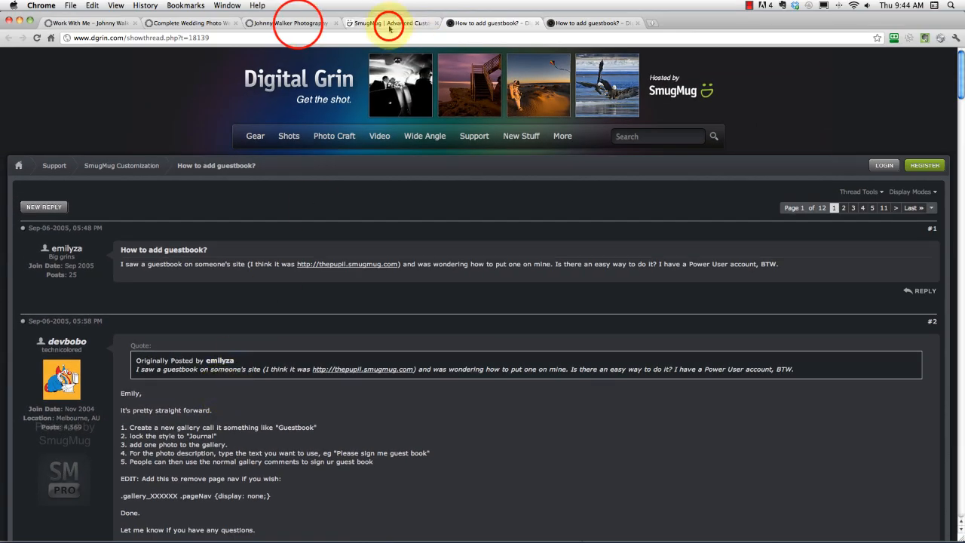
Start a new gallery from the homepage's upload and create options
{"action": "left_click", "coordinate": [287, 23]}
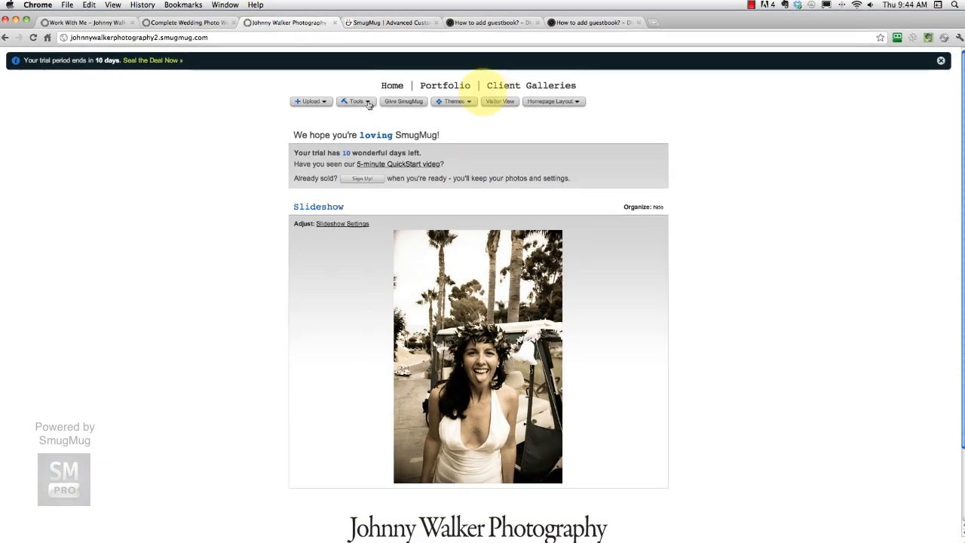
{"action": "left_click", "coordinate": [309, 100]}
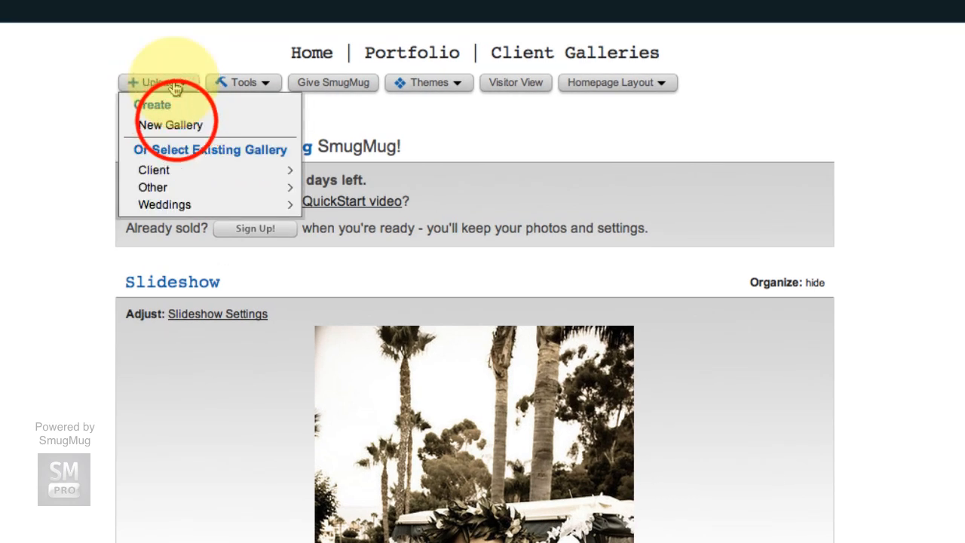
{"action": "left_click", "coordinate": [169, 124]}
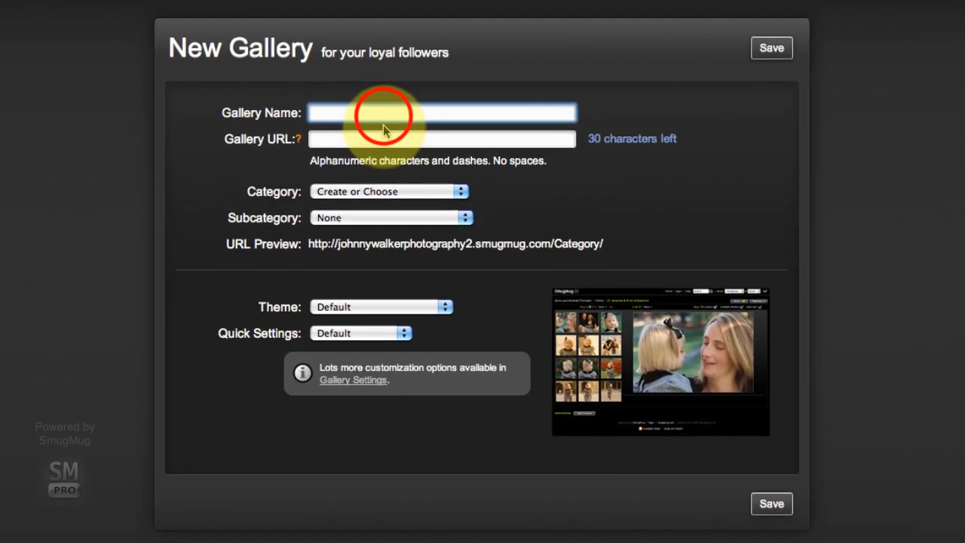
Name the gallery 'Work With Me' and file it under the Other category
{"action": "type", "text": "Wo"}
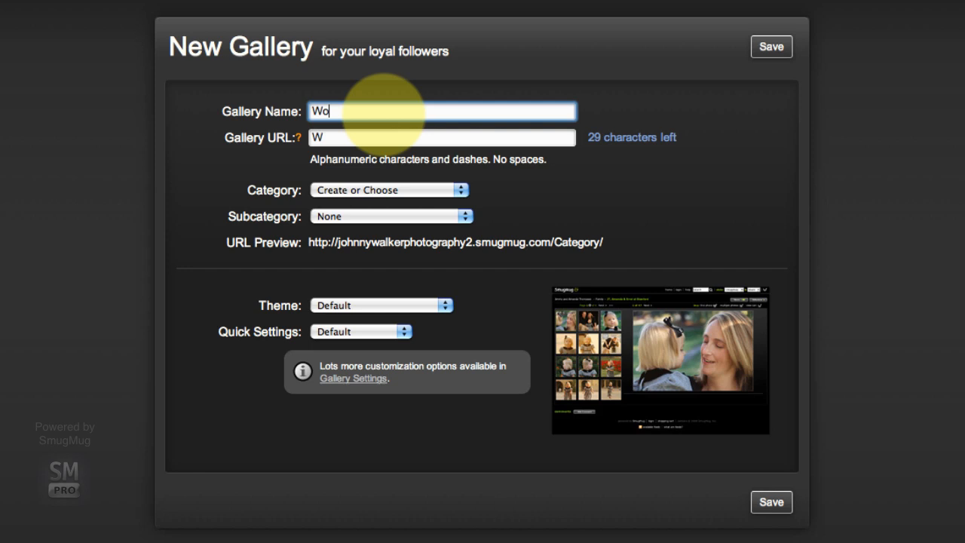
{"action": "type", "text": "rk Wit"}
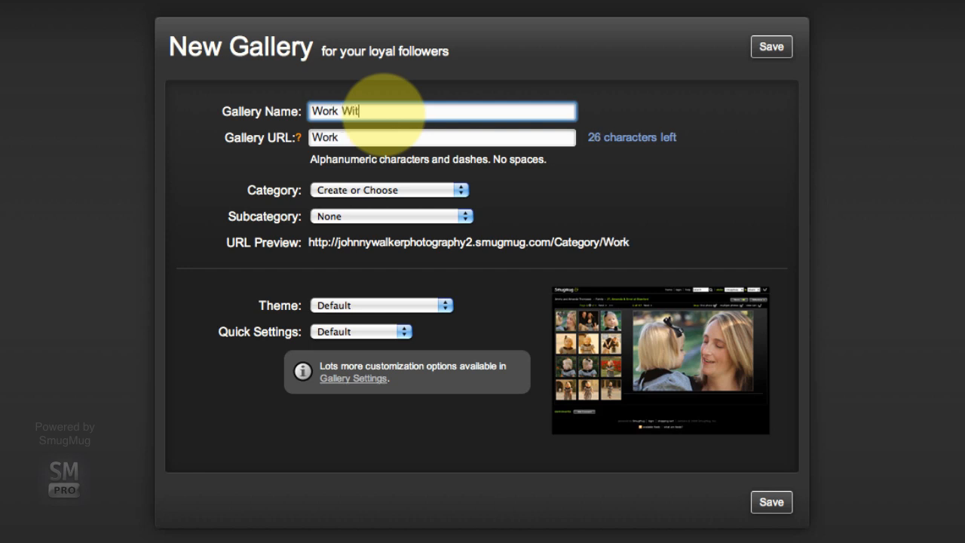
{"action": "type", "text": "h Me"}
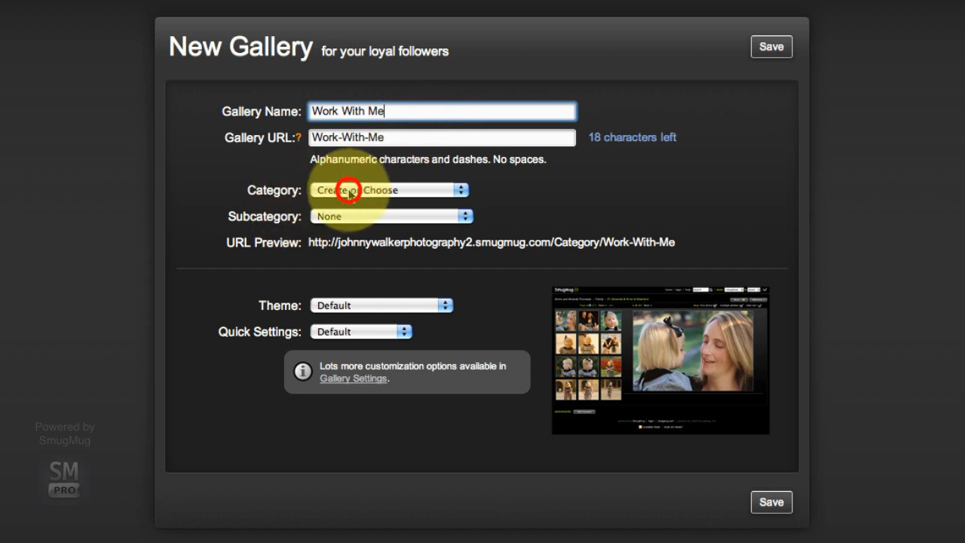
{"action": "left_click", "coordinate": [389, 190]}
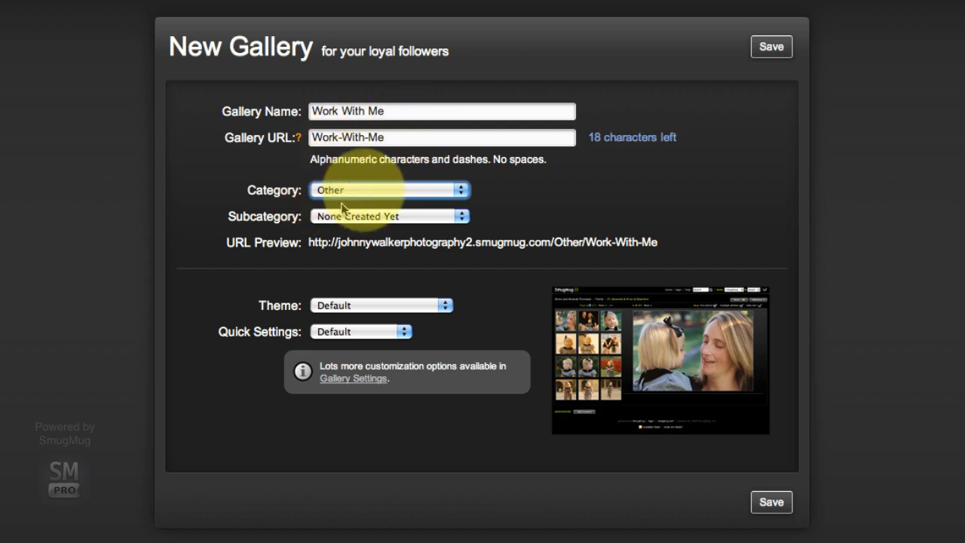
{"action": "mouse_move", "coordinate": [337, 311]}
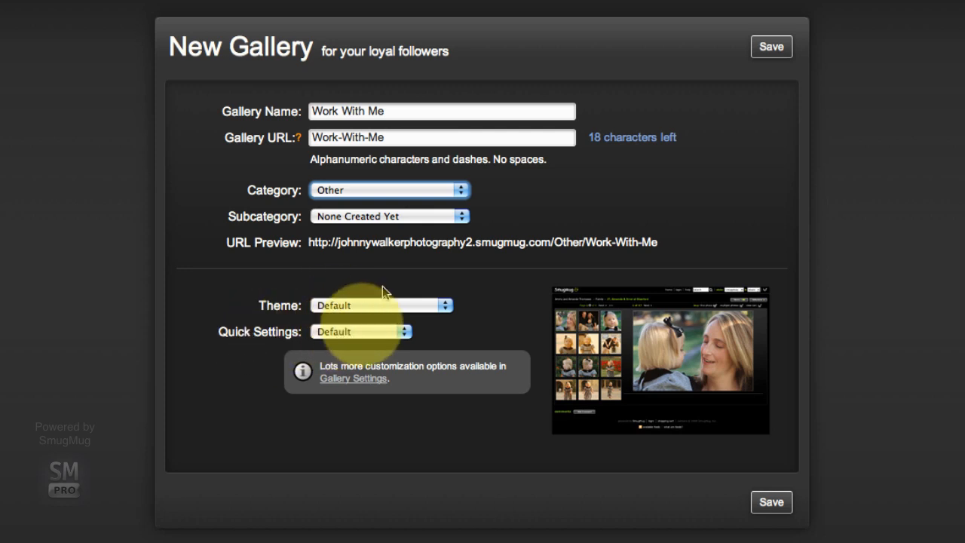
{"action": "mouse_move", "coordinate": [675, 520]}
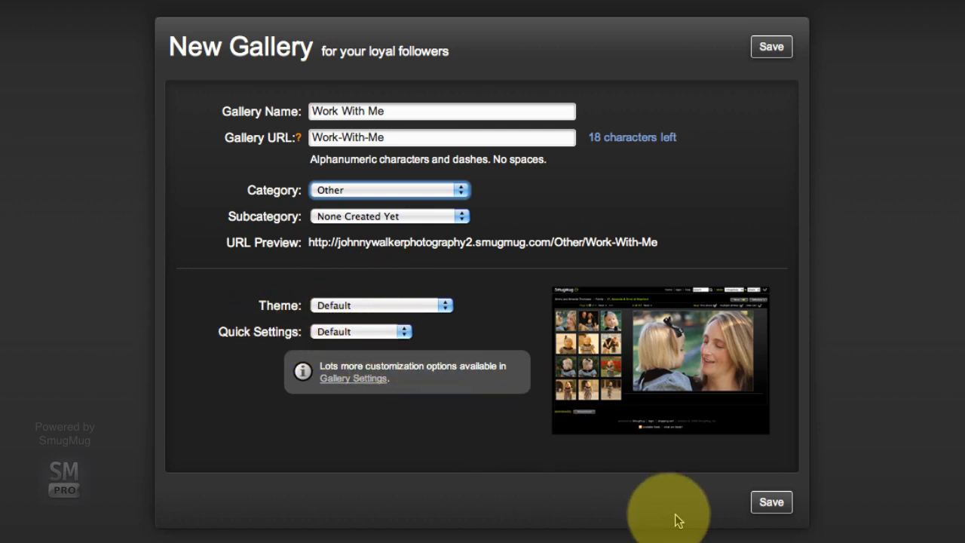
{"action": "mouse_move", "coordinate": [772, 502]}
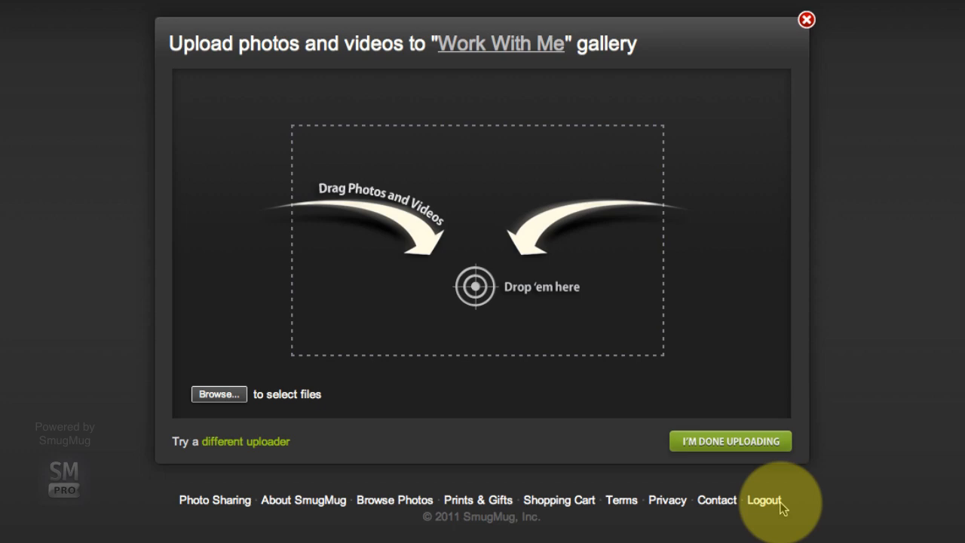
{"action": "mouse_move", "coordinate": [911, 259]}
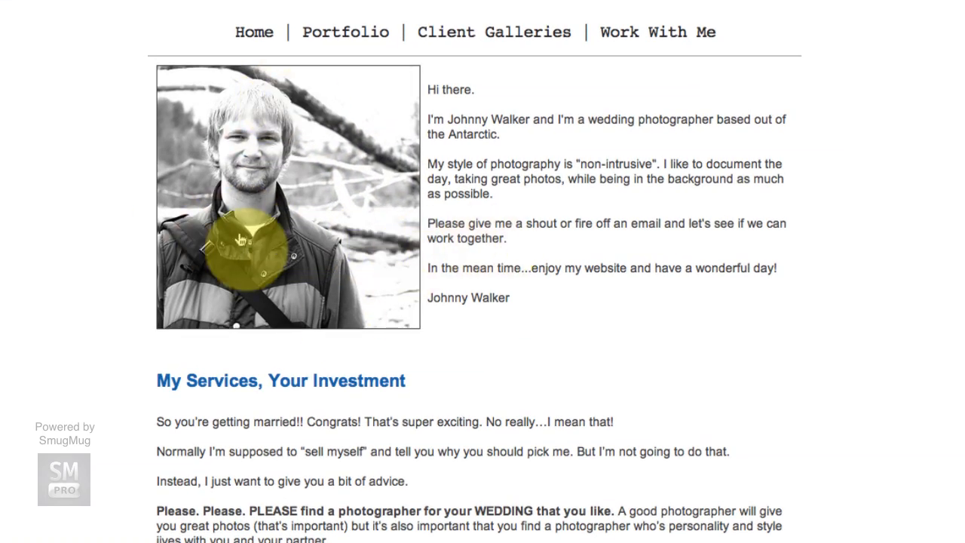
Scroll through the Work With Me testimonials, then return to the customization help article
{"action": "scroll", "scroll_direction": "down", "scroll_amount": 3}
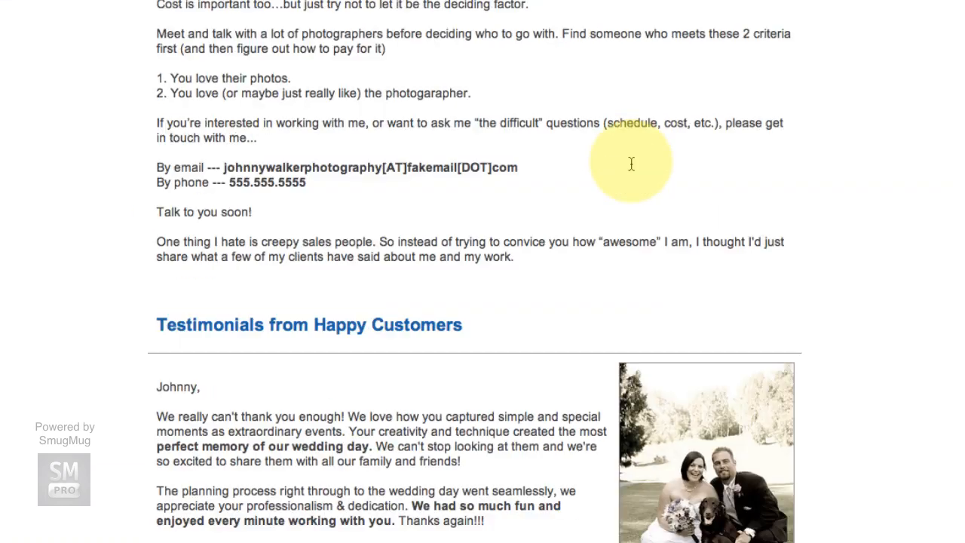
{"action": "scroll", "scroll_direction": "down", "scroll_amount": 3}
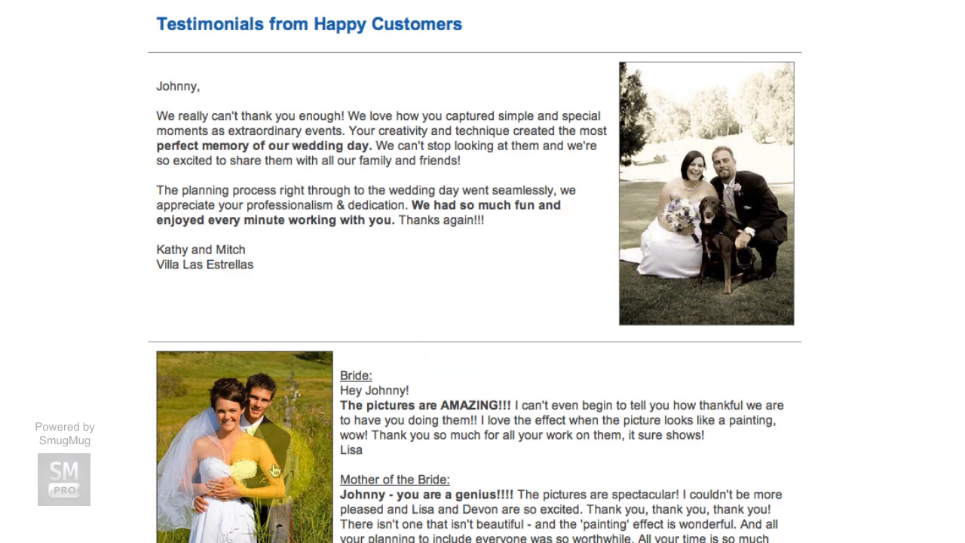
{"action": "scroll", "scroll_direction": "down", "scroll_amount": 3}
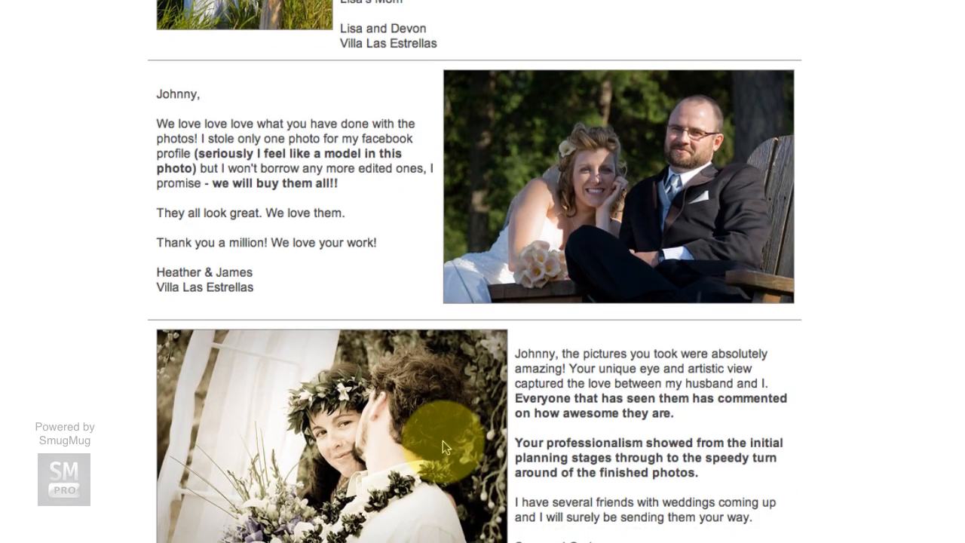
{"action": "mouse_move", "coordinate": [539, 452]}
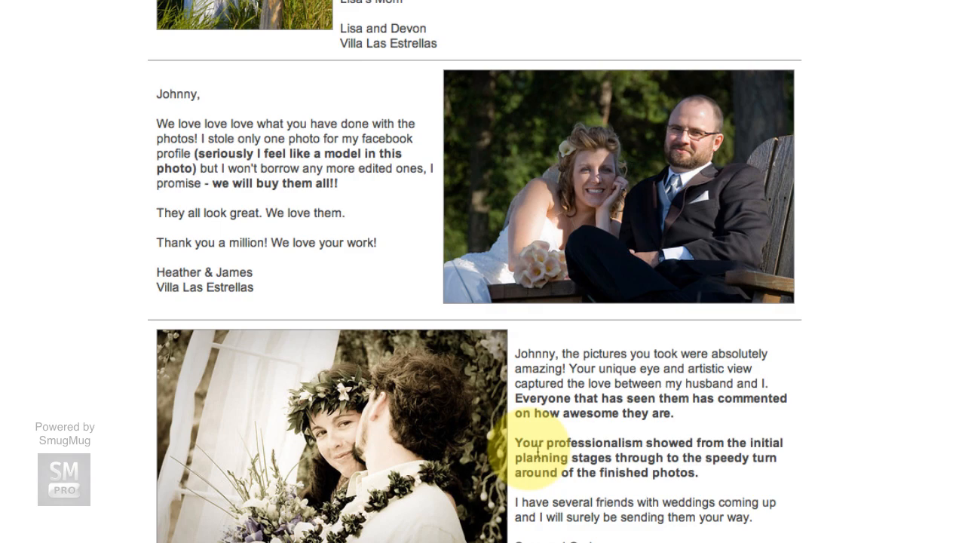
{"action": "scroll", "scroll_direction": "up", "scroll_amount": 3}
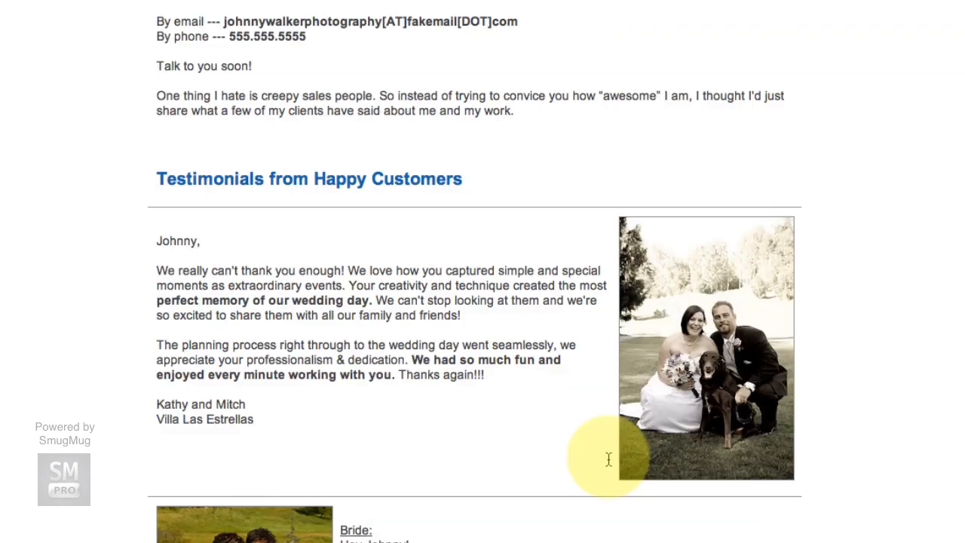
{"action": "left_click", "coordinate": [391, 22]}
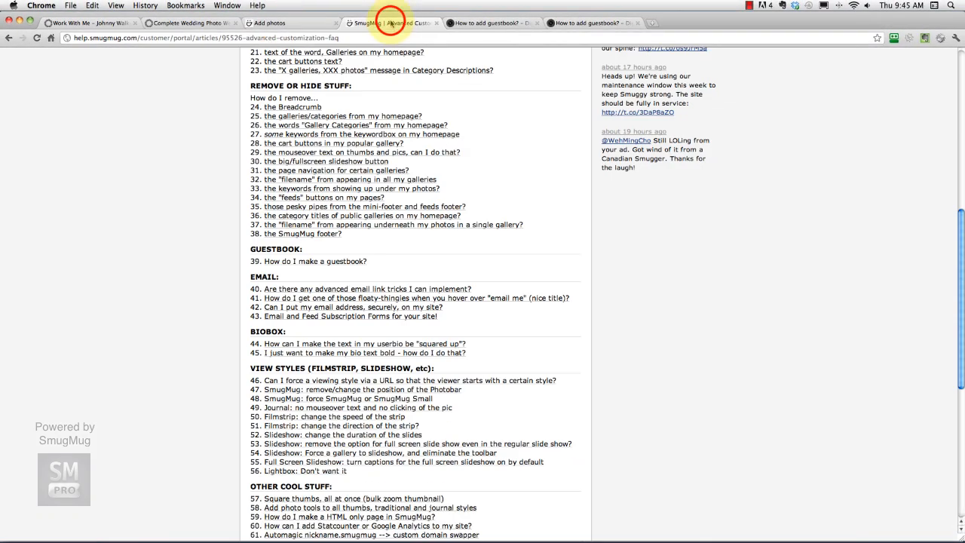
Upload Me.jpg and Testimonial 1–4.jpg to the gallery and finish uploading
{"action": "left_click", "coordinate": [292, 22]}
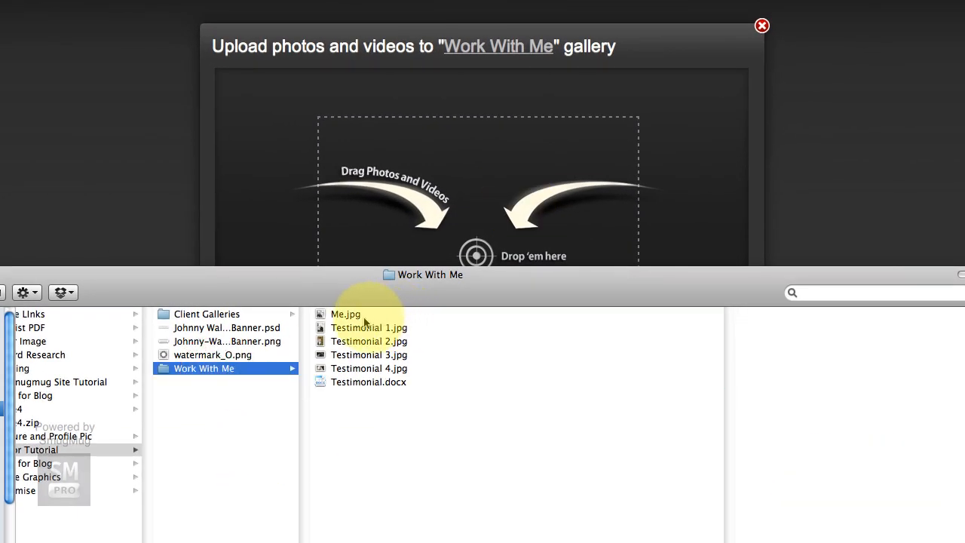
{"action": "left_click", "coordinate": [368, 368]}
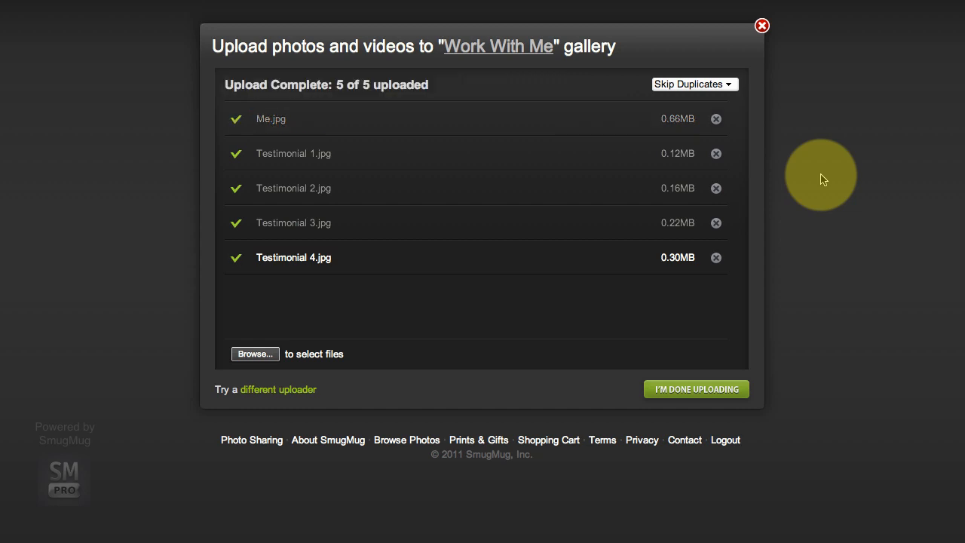
{"action": "left_click", "coordinate": [695, 389]}
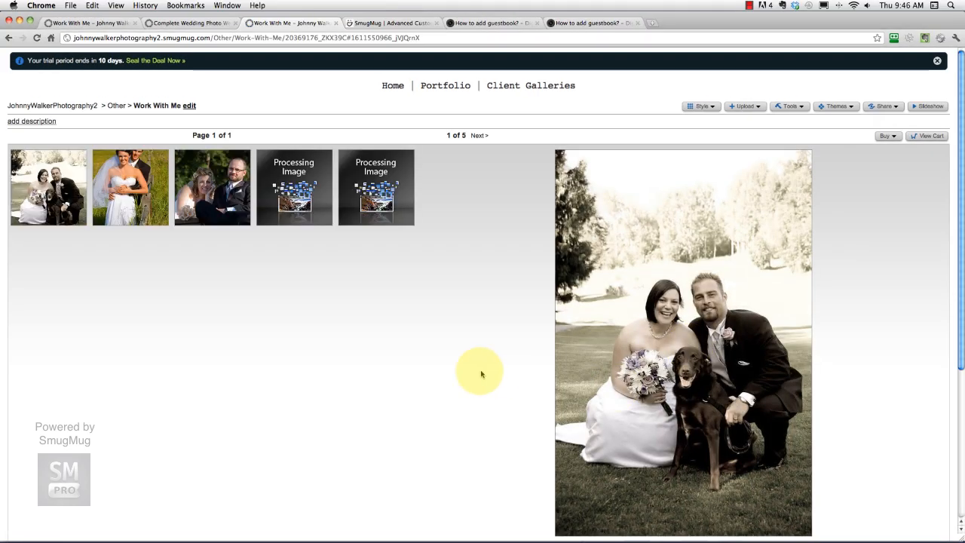
{"action": "mouse_move", "coordinate": [332, 187]}
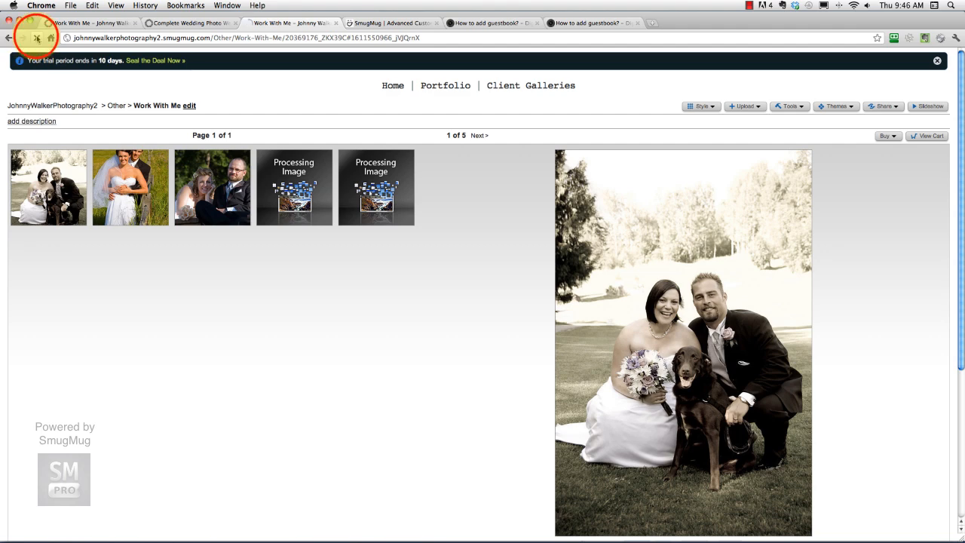
{"action": "left_click", "coordinate": [37, 38]}
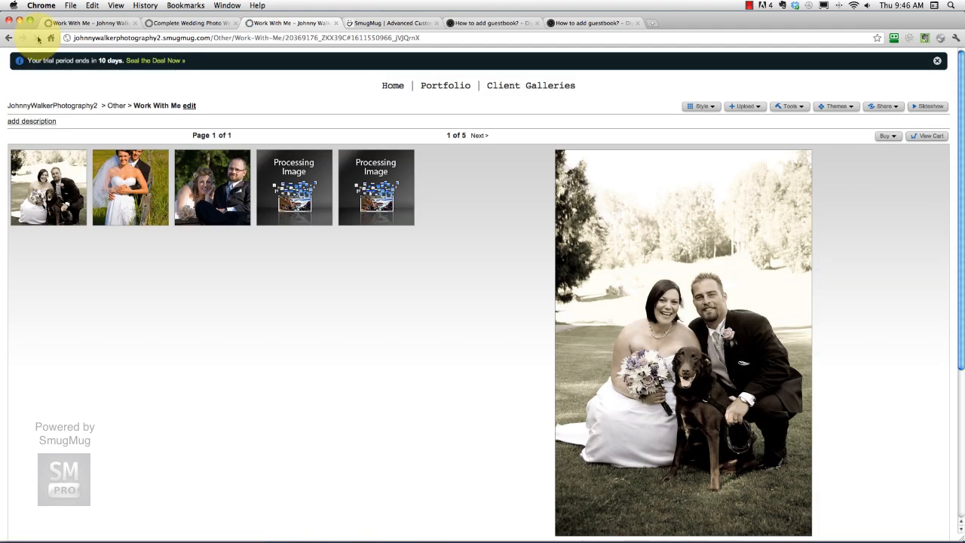
{"action": "left_click", "coordinate": [38, 39]}
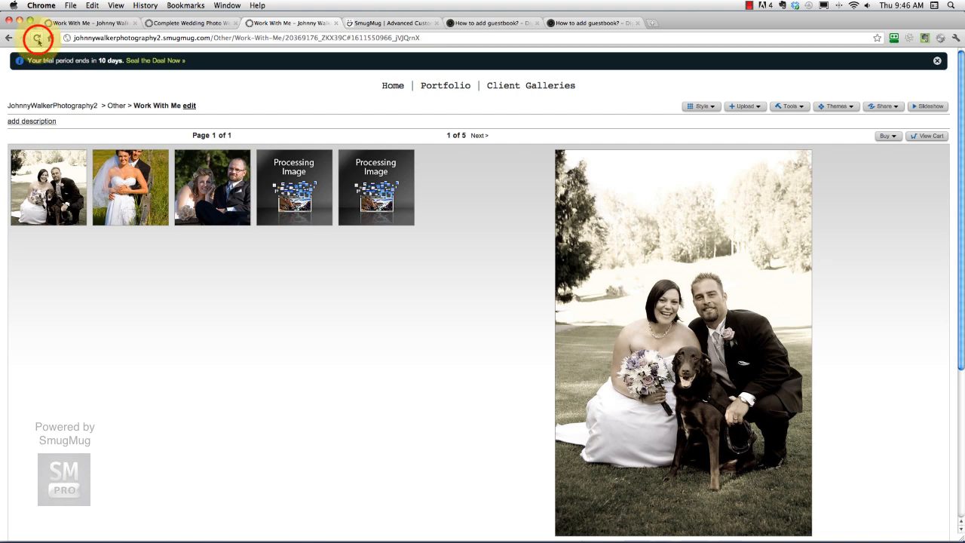
{"action": "left_click", "coordinate": [37, 37]}
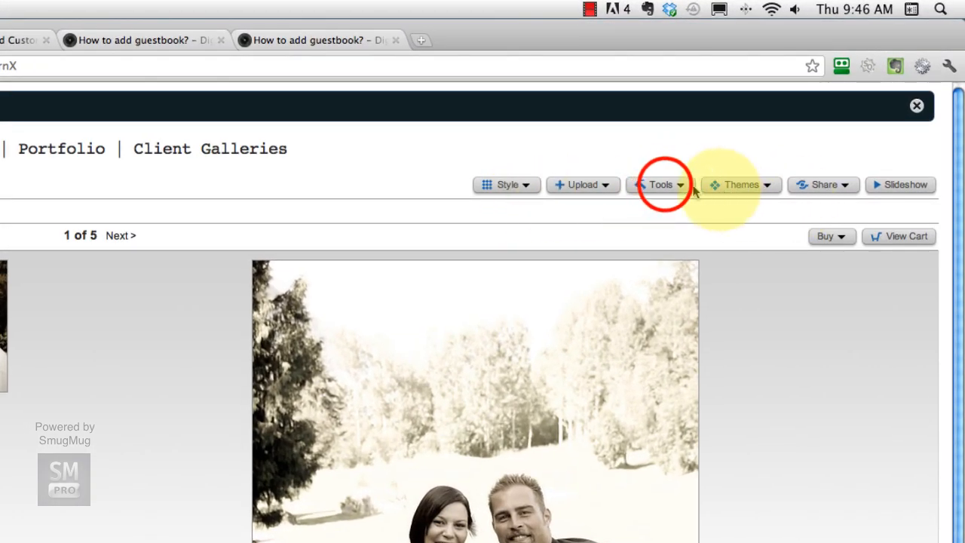
{"action": "mouse_move", "coordinate": [686, 444]}
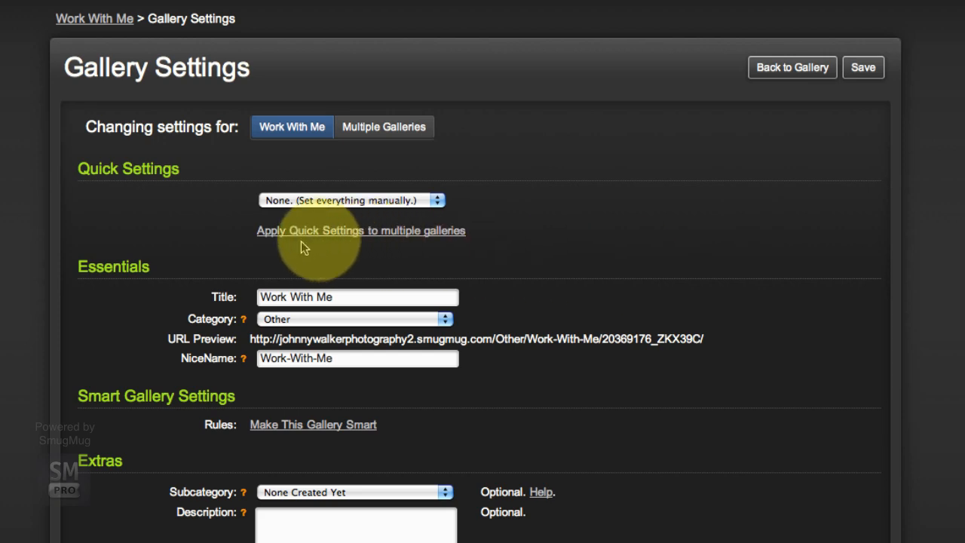
Scroll to Look & Feel in Gallery Settings and set the gallery style to Journal
{"action": "scroll", "scroll_direction": "down", "scroll_amount": 3}
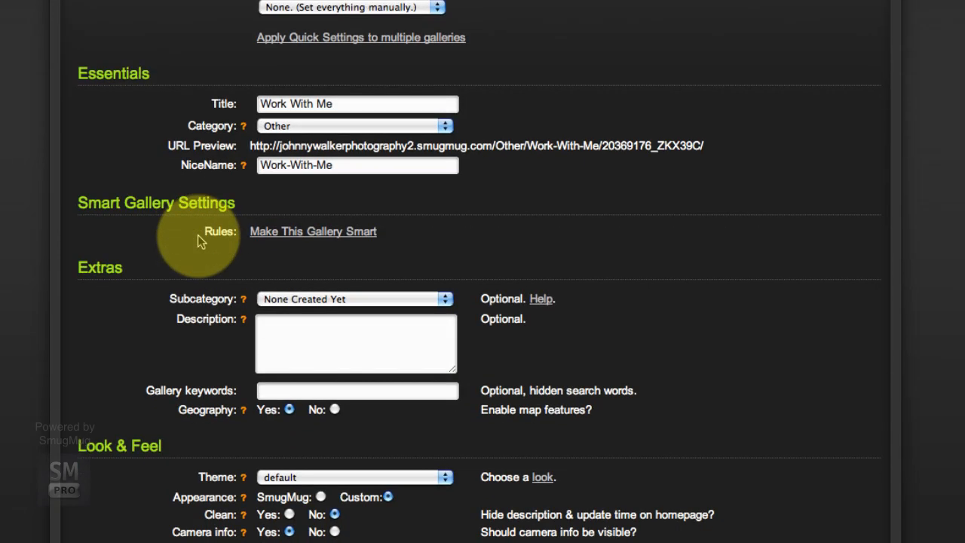
{"action": "scroll", "scroll_direction": "down", "scroll_amount": 3}
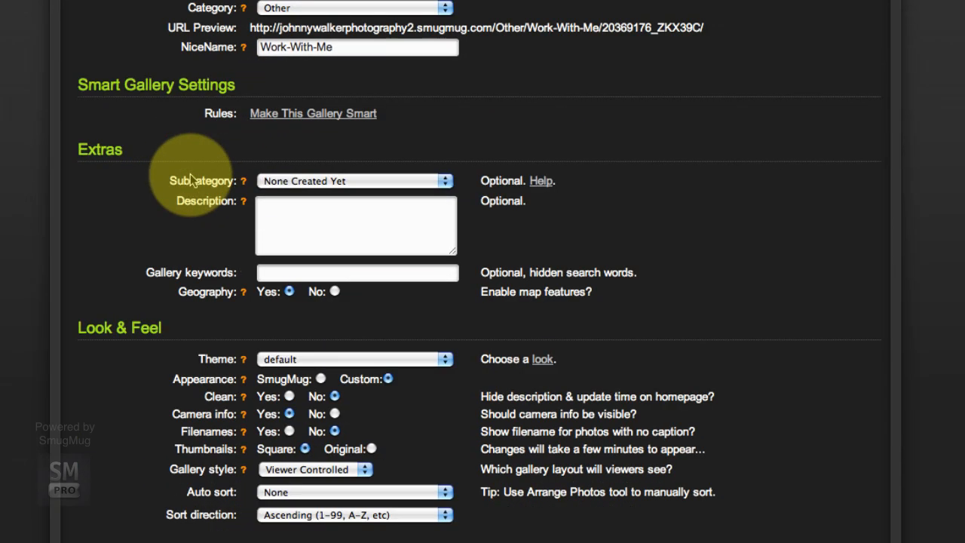
{"action": "mouse_move", "coordinate": [172, 217]}
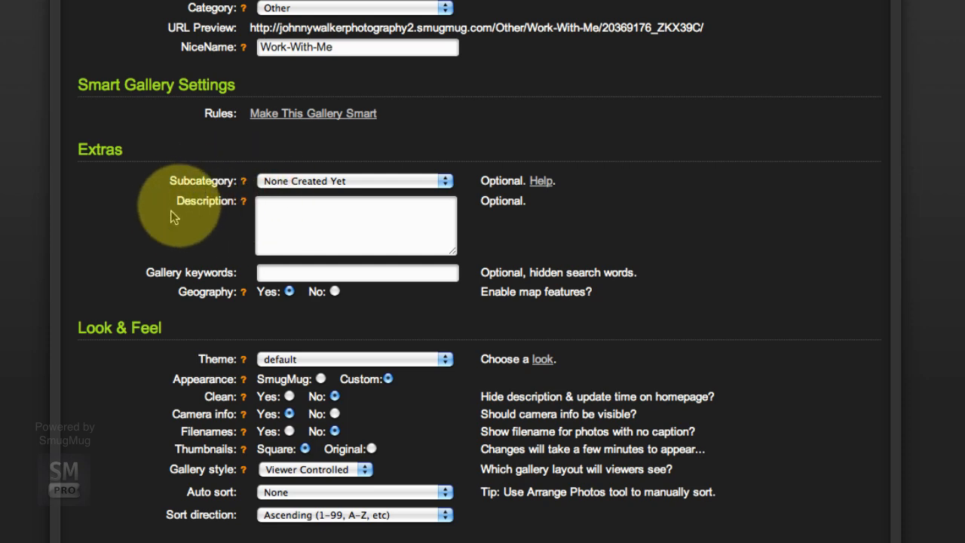
{"action": "scroll", "scroll_direction": "down", "scroll_amount": 3}
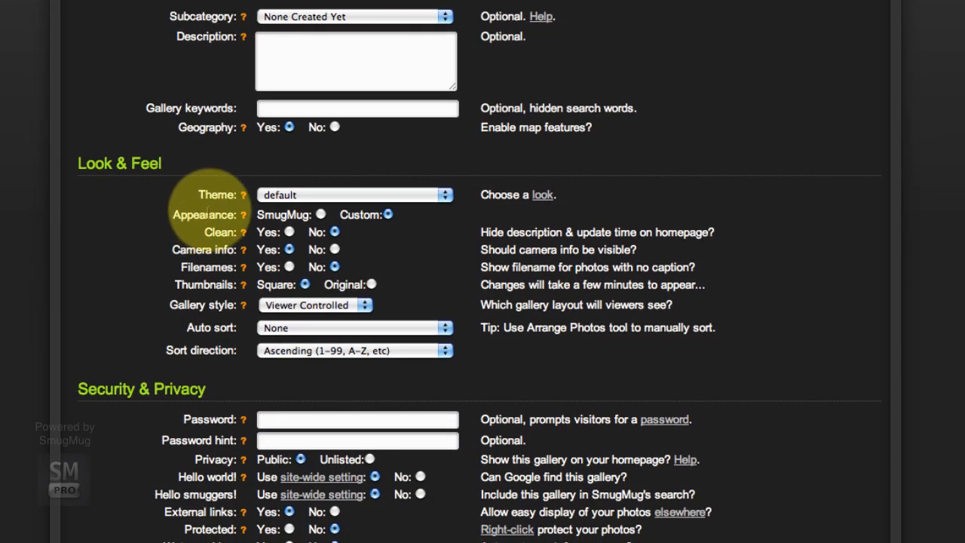
{"action": "scroll", "scroll_direction": "down", "scroll_amount": 3}
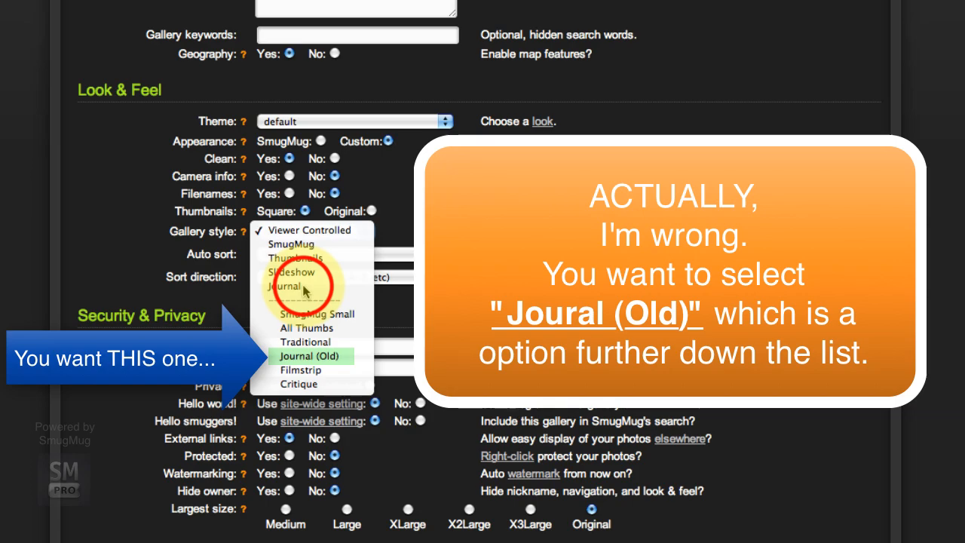
{"action": "left_click", "coordinate": [302, 285]}
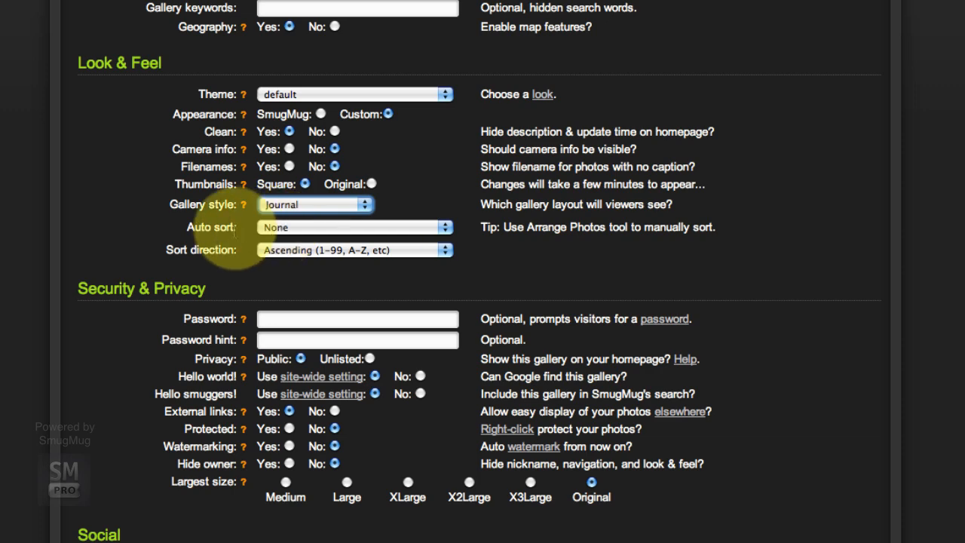
{"action": "scroll", "scroll_direction": "down", "scroll_amount": 3}
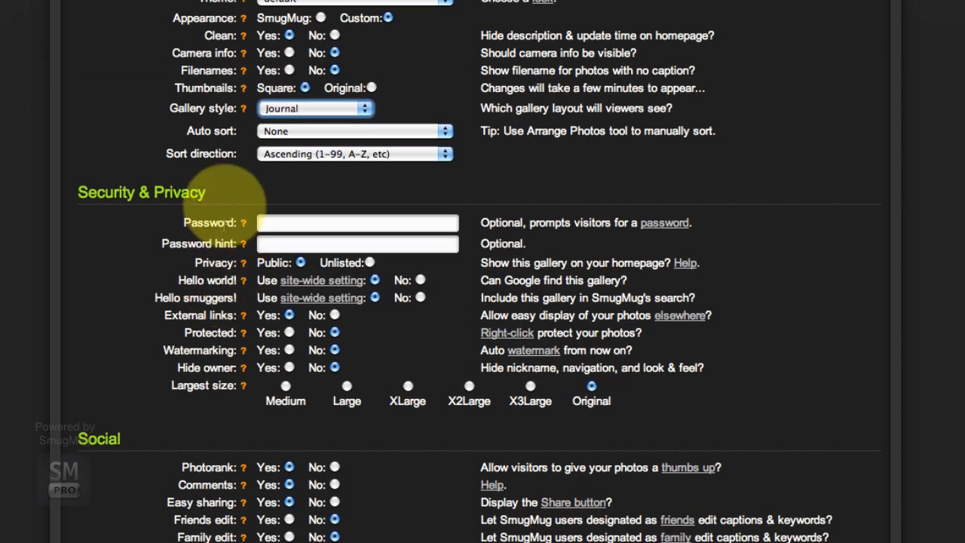
{"action": "scroll", "scroll_direction": "down", "scroll_amount": 3}
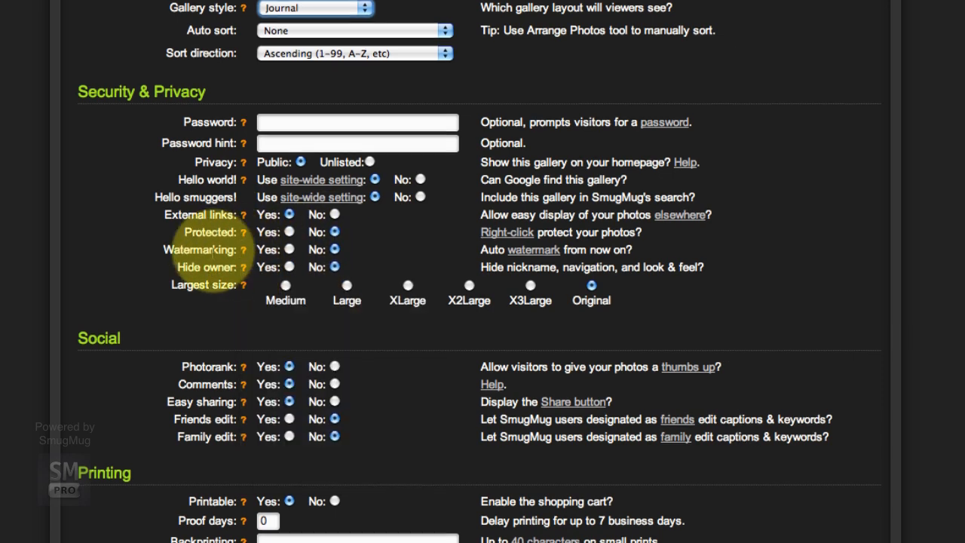
{"action": "scroll", "scroll_direction": "down", "scroll_amount": 3}
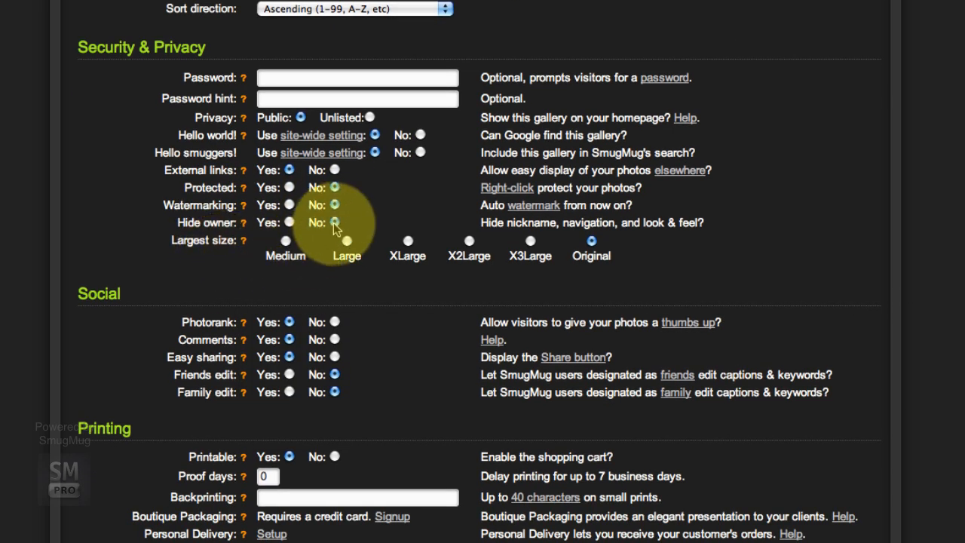
Cap the largest photo size at X3Large and turn off comments and easy sharing
{"action": "left_click", "coordinate": [530, 241]}
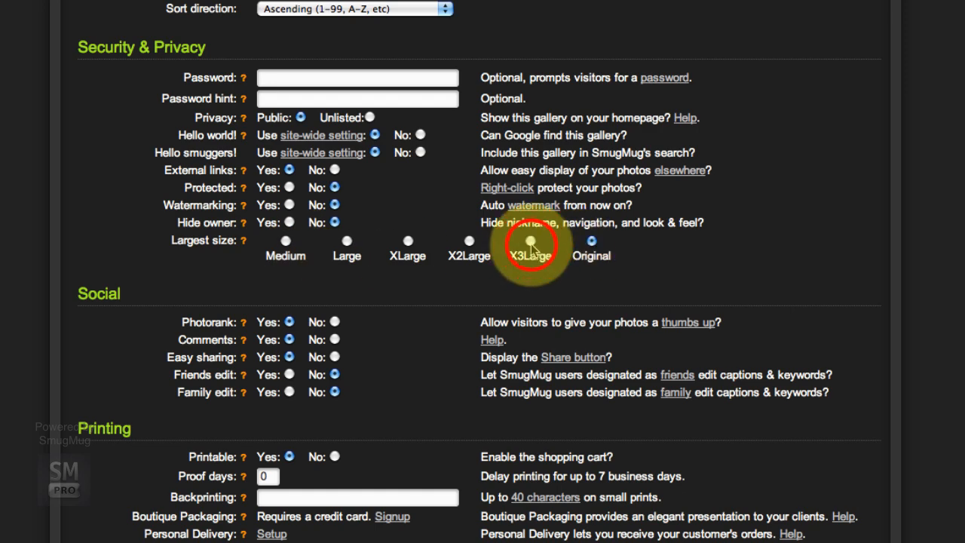
{"action": "scroll", "scroll_direction": "down", "scroll_amount": 3}
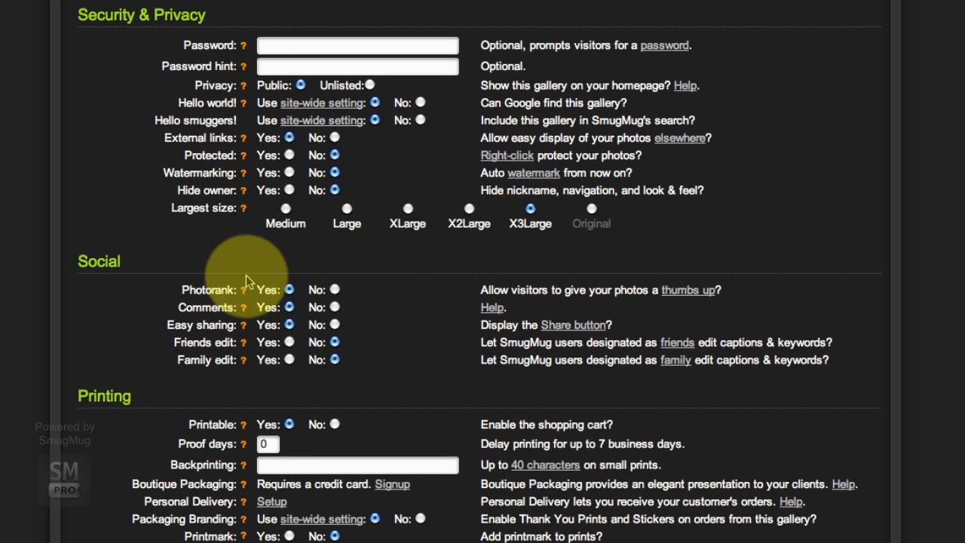
{"action": "scroll", "scroll_direction": "down", "scroll_amount": 3}
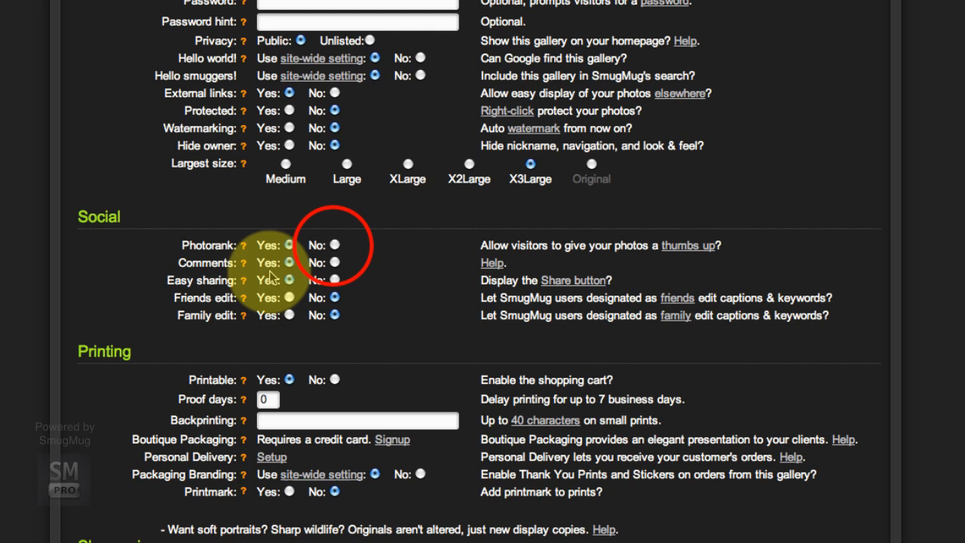
{"action": "left_click", "coordinate": [335, 263]}
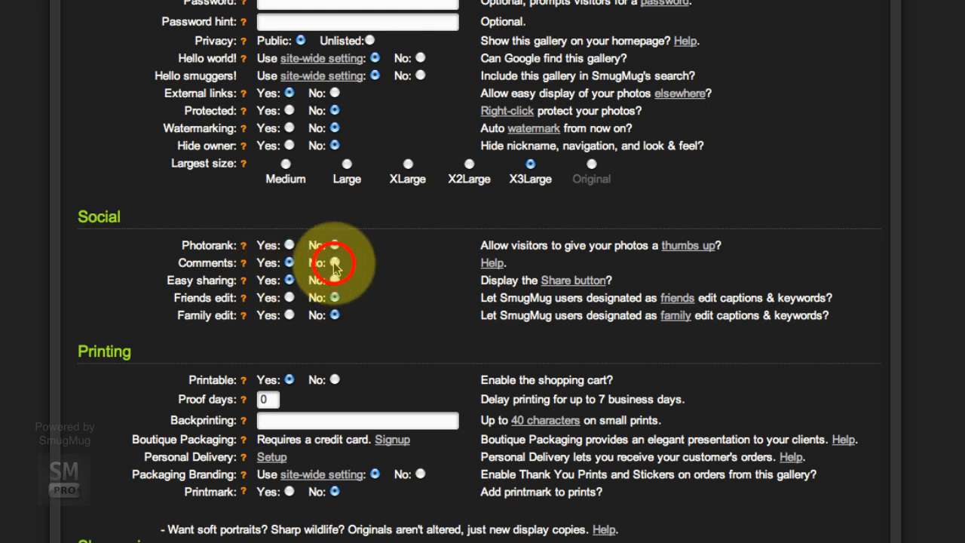
{"action": "left_click", "coordinate": [335, 262]}
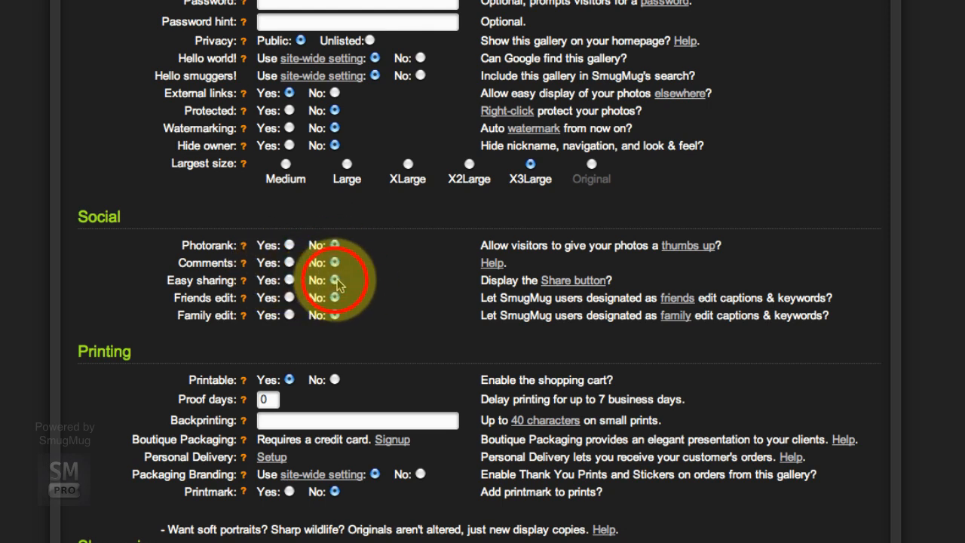
Disable printing and the shopping cart for the gallery, scrolling toward Save
{"action": "scroll", "scroll_direction": "down", "scroll_amount": 3}
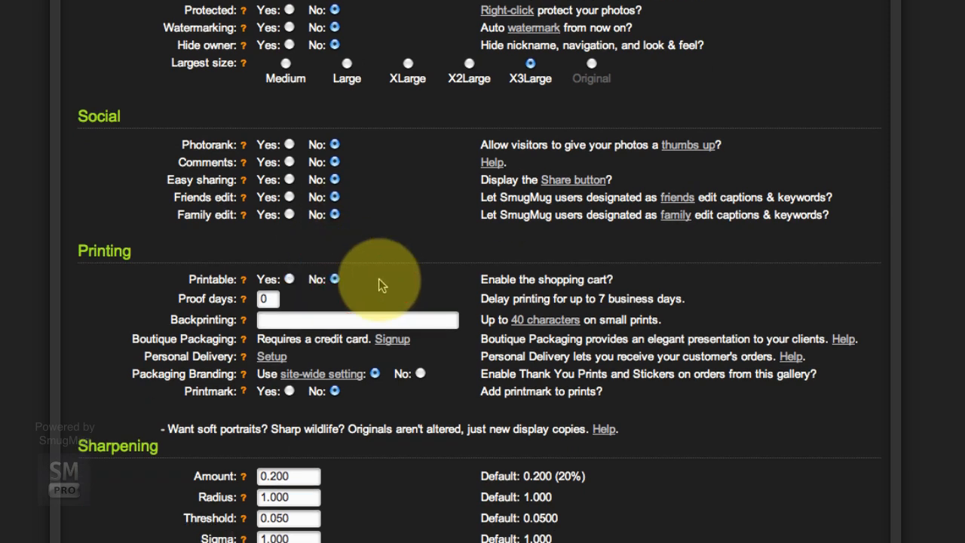
{"action": "left_click", "coordinate": [290, 279]}
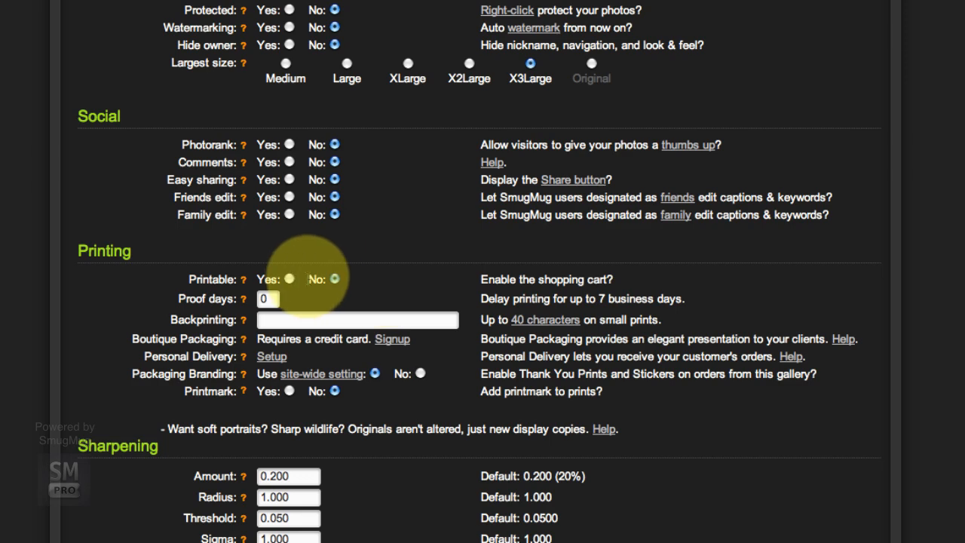
{"action": "scroll", "scroll_direction": "down", "scroll_amount": 3}
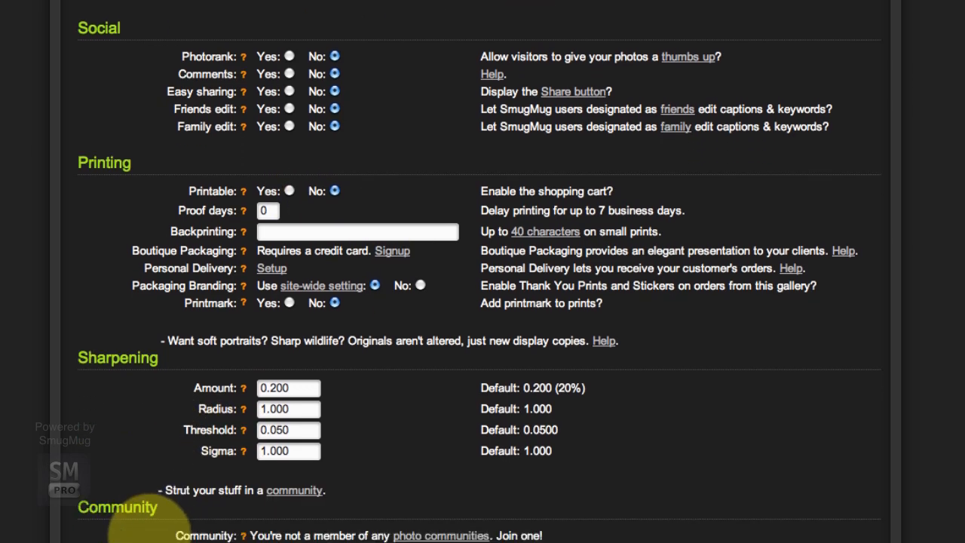
{"action": "scroll", "scroll_direction": "down", "scroll_amount": 3}
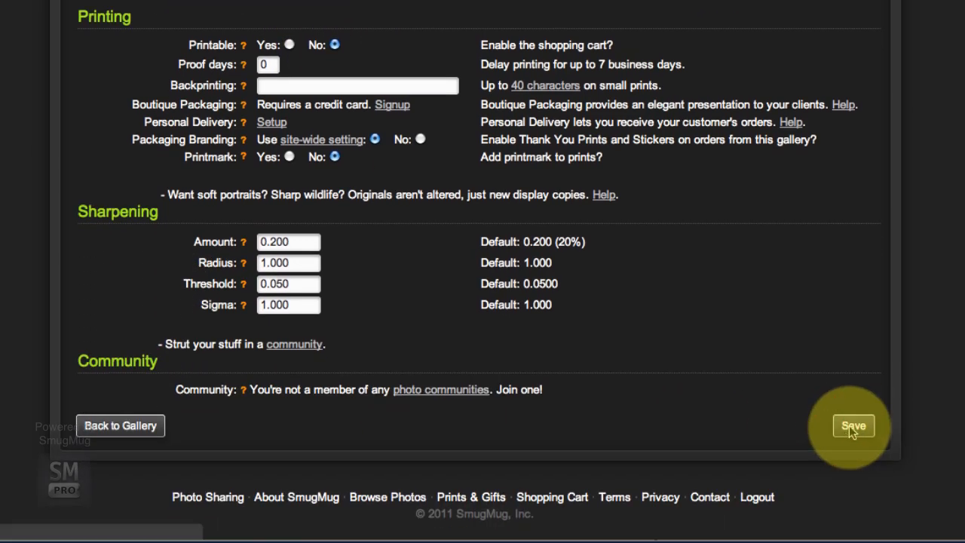
Save the Work With Me gallery settings and review its five photos in the Journal layout
{"action": "left_click", "coordinate": [853, 425]}
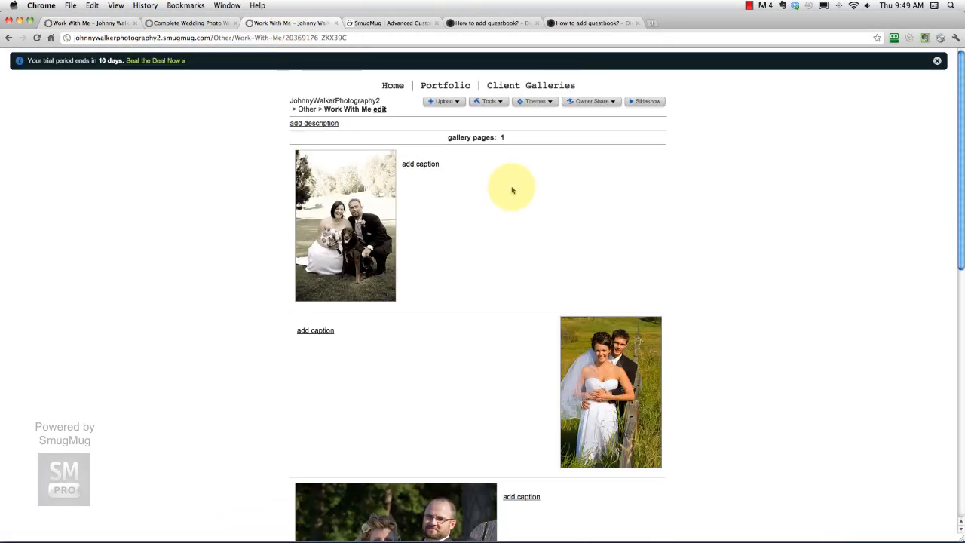
{"action": "mouse_move", "coordinate": [455, 176]}
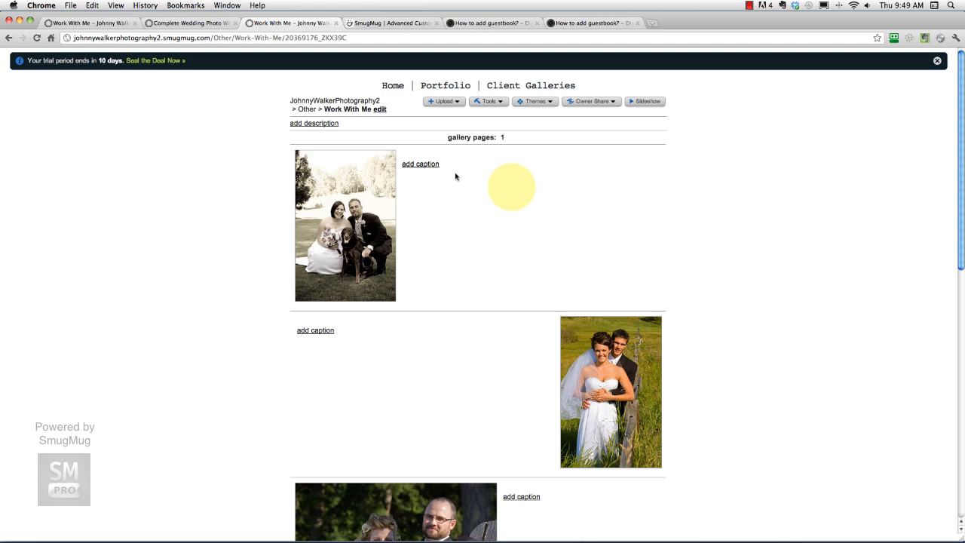
{"action": "scroll", "scroll_direction": "down", "scroll_amount": 3}
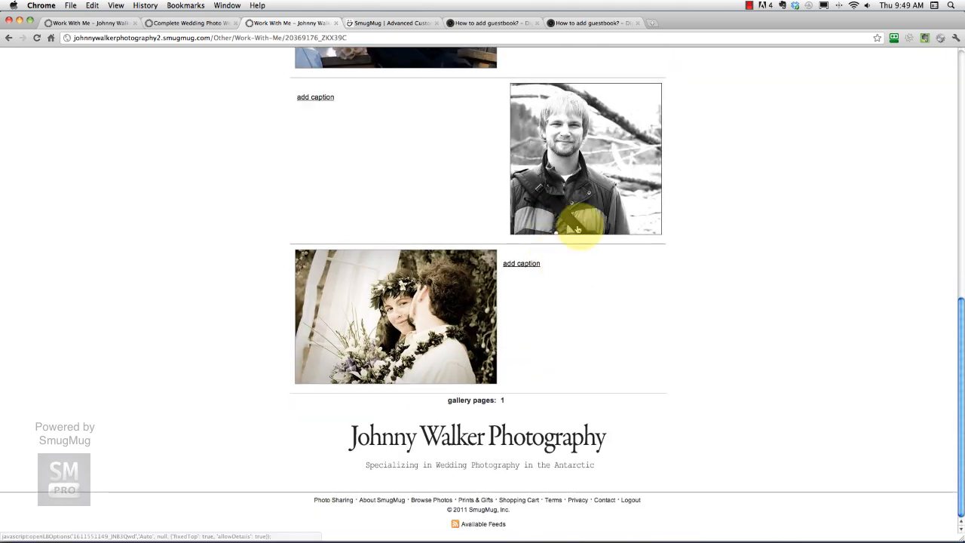
{"action": "mouse_move", "coordinate": [435, 187]}
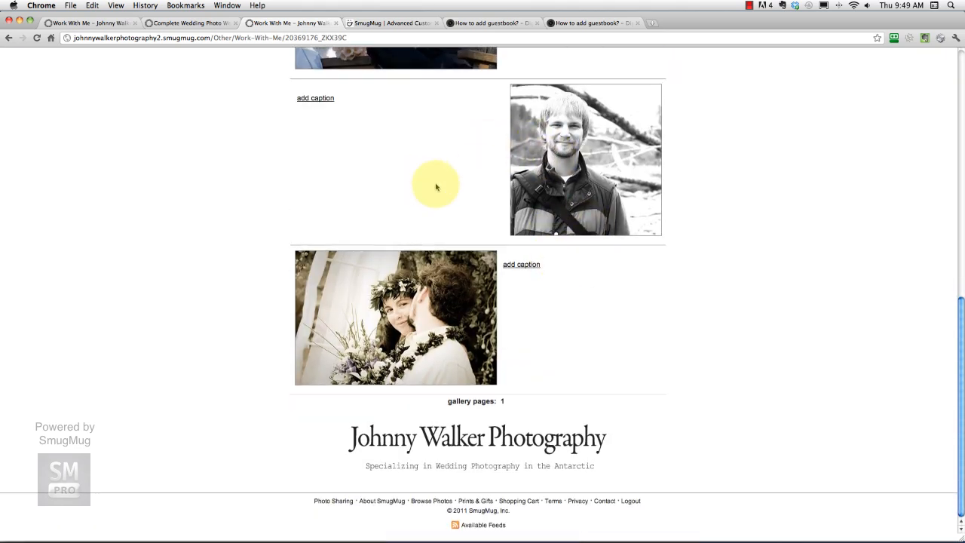
{"action": "scroll", "scroll_direction": "up", "scroll_amount": 3}
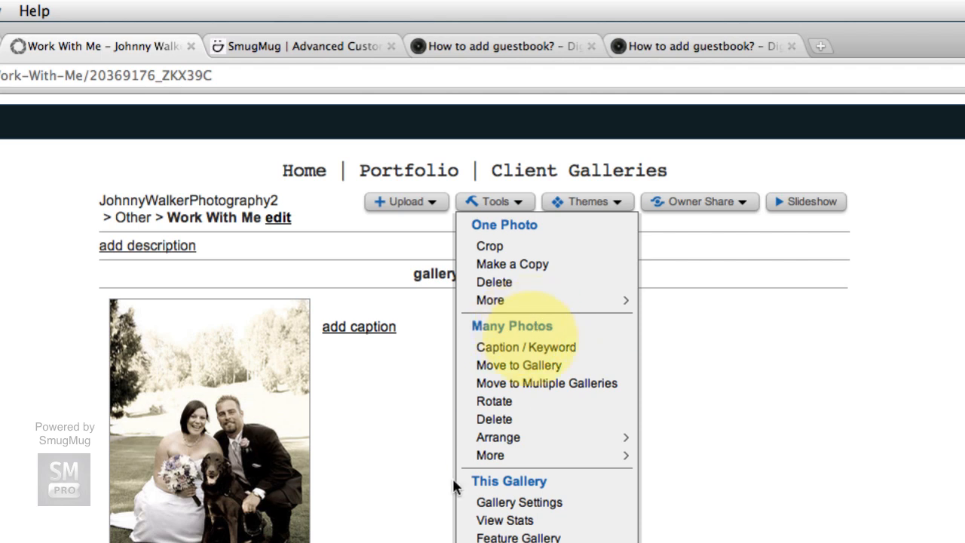
{"action": "mouse_move", "coordinate": [497, 437]}
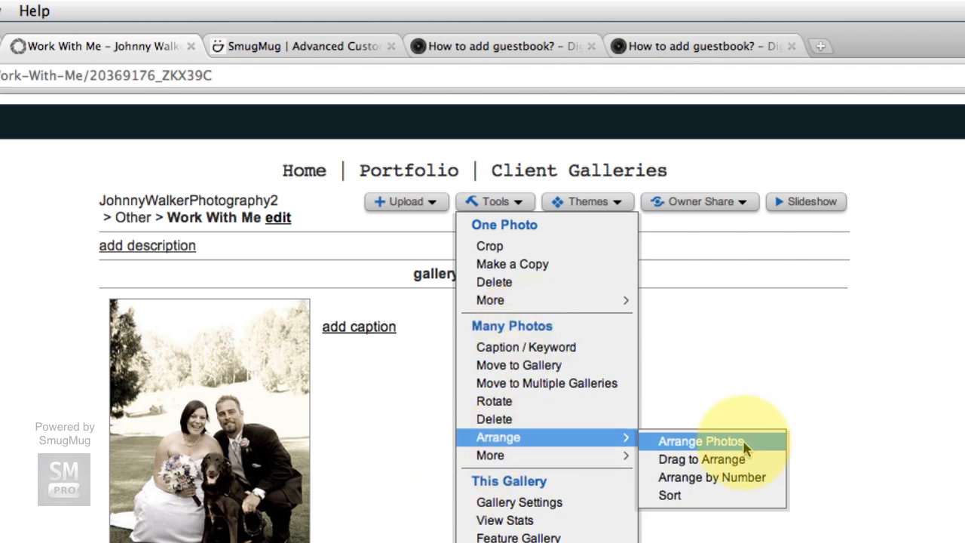
{"action": "mouse_move", "coordinate": [701, 458]}
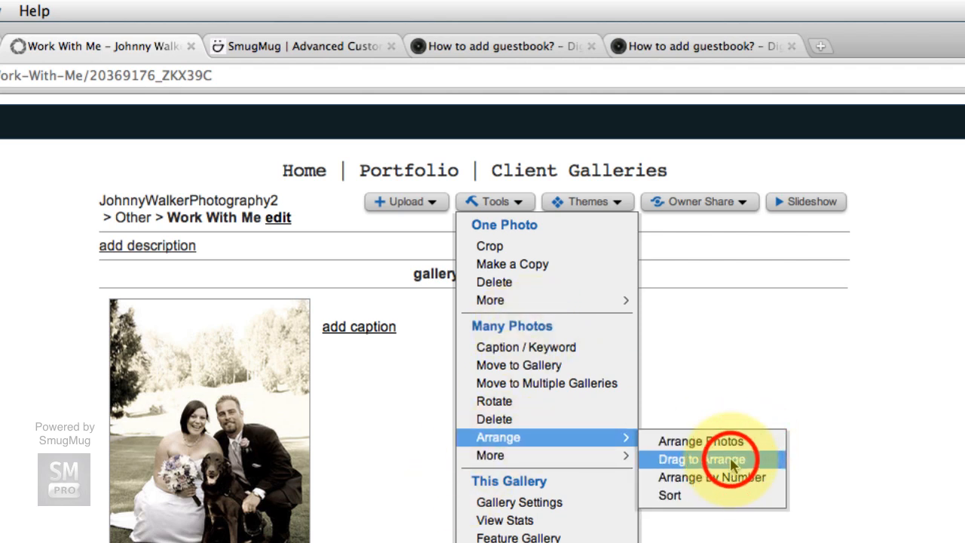
Start Drag to Arrange and check the published Work With Me page layout
{"action": "left_click", "coordinate": [702, 458]}
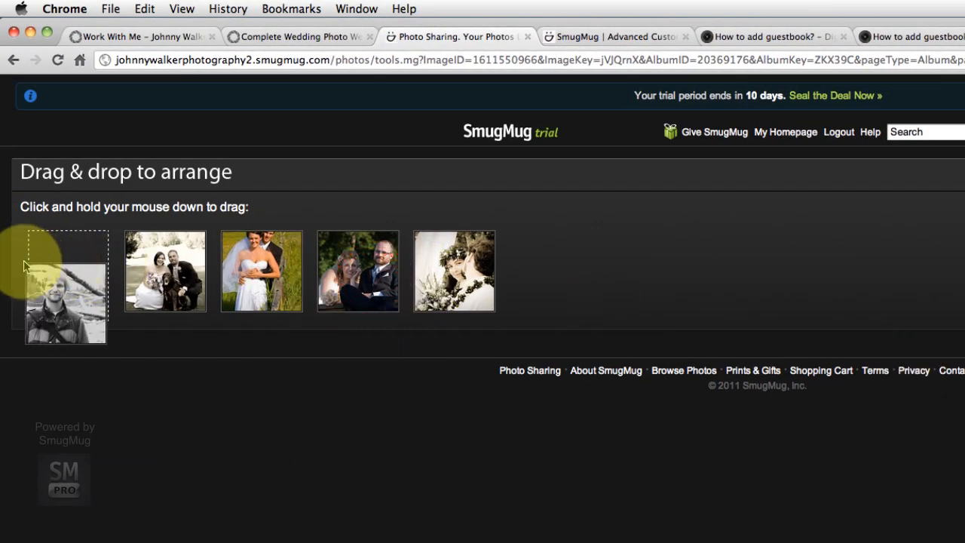
{"action": "left_click", "coordinate": [139, 36]}
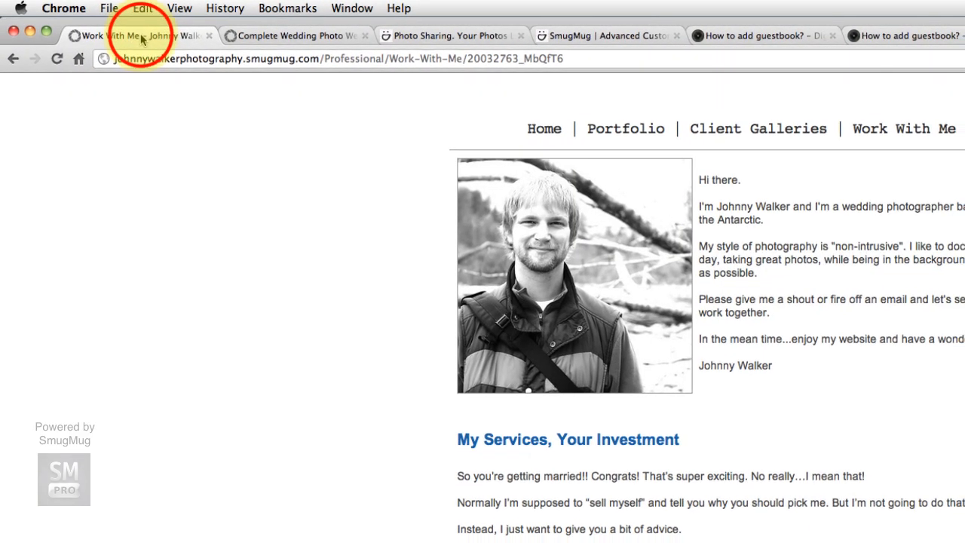
{"action": "scroll", "scroll_direction": "down", "scroll_amount": 3}
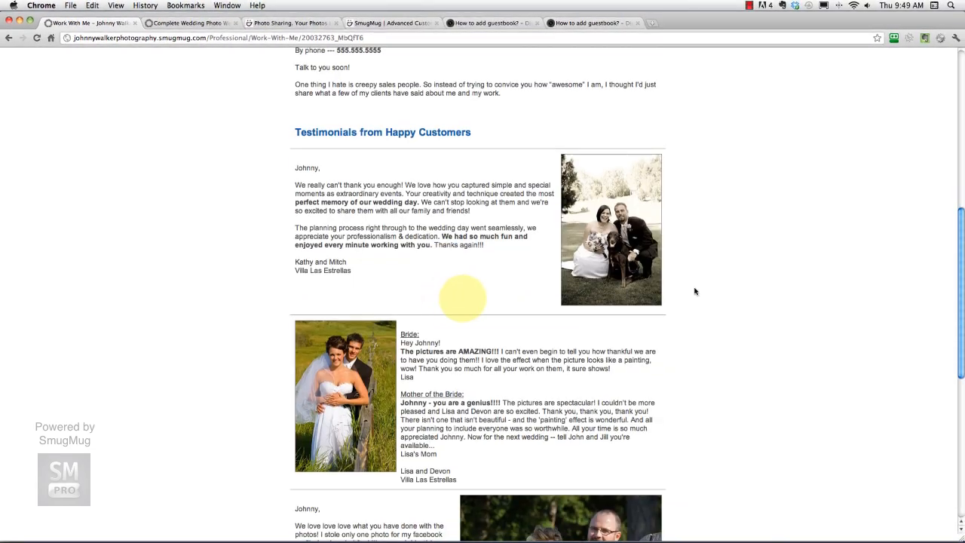
{"action": "scroll", "scroll_direction": "down", "scroll_amount": 3}
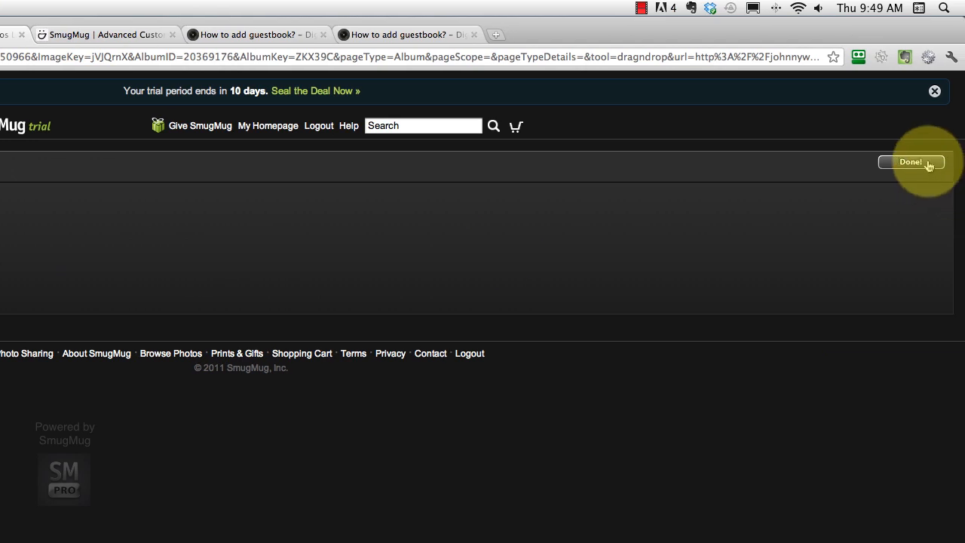
Drag the portrait first with the wedding kiss photo second, and keep the new order with Done
{"action": "left_click", "coordinate": [910, 161]}
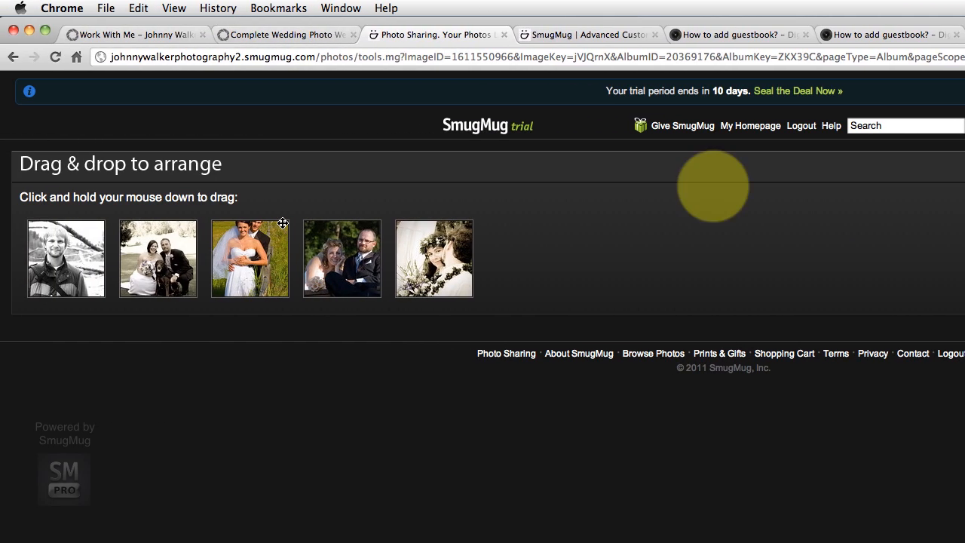
{"action": "left_click_drag", "start_coordinate": [251, 258], "coordinate": [173, 256]}
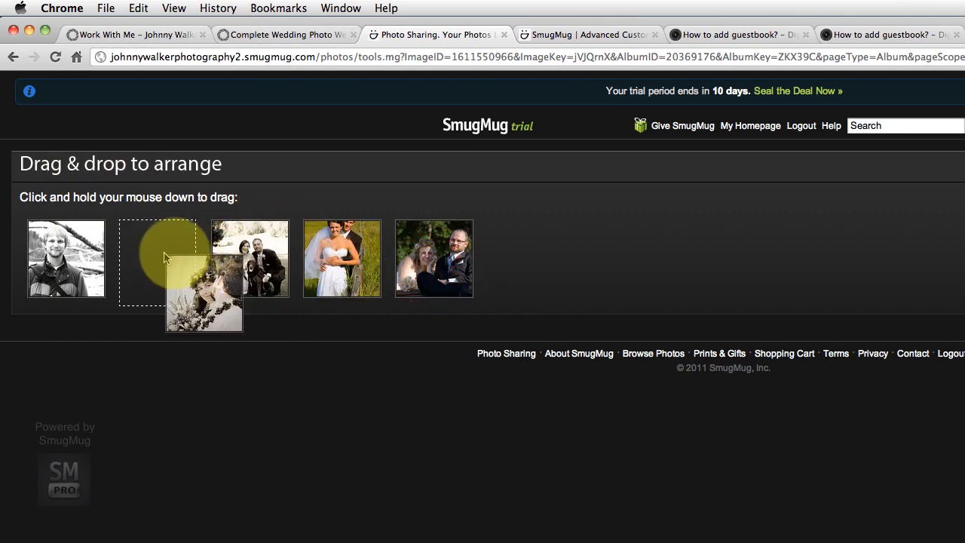
{"action": "left_click", "coordinate": [911, 161]}
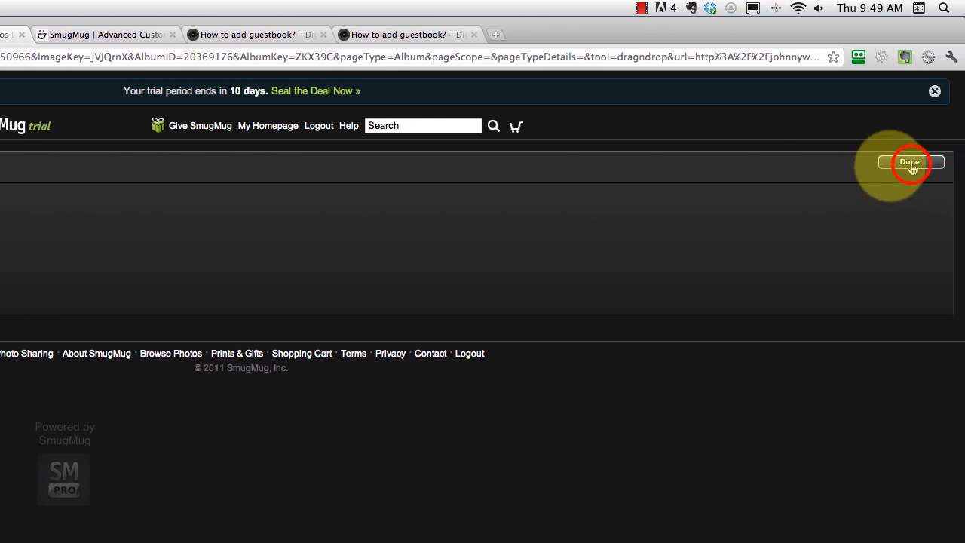
{"action": "left_click", "coordinate": [910, 163]}
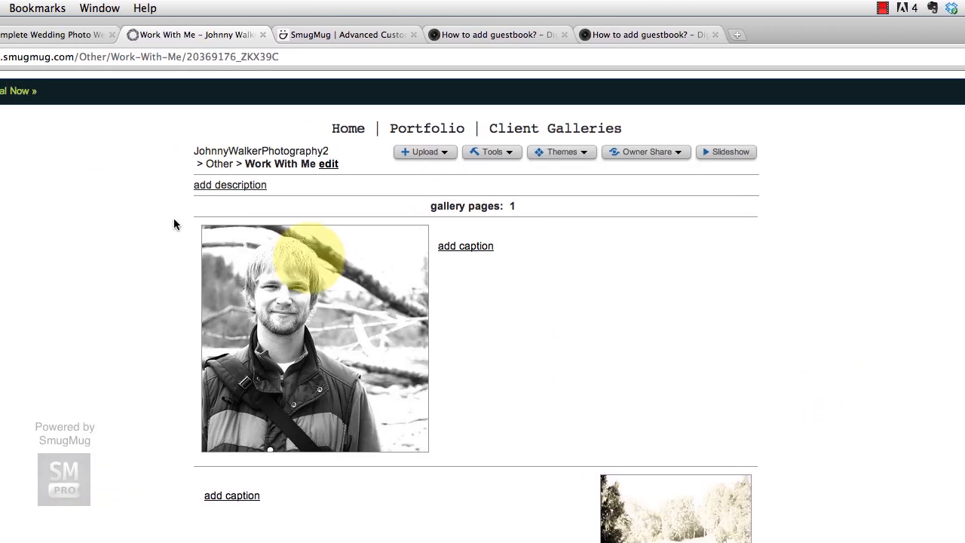
{"action": "mouse_move", "coordinate": [716, 309]}
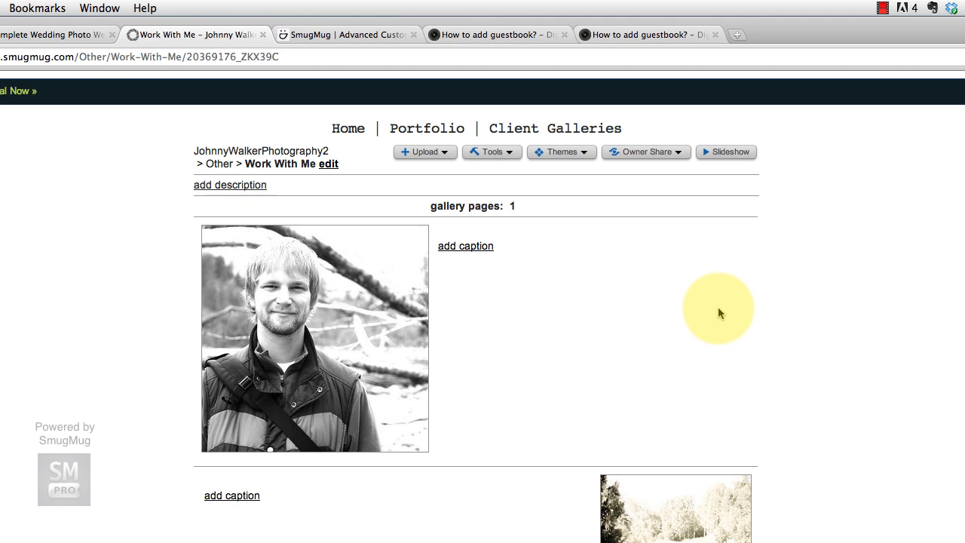
{"action": "mouse_move", "coordinate": [730, 322]}
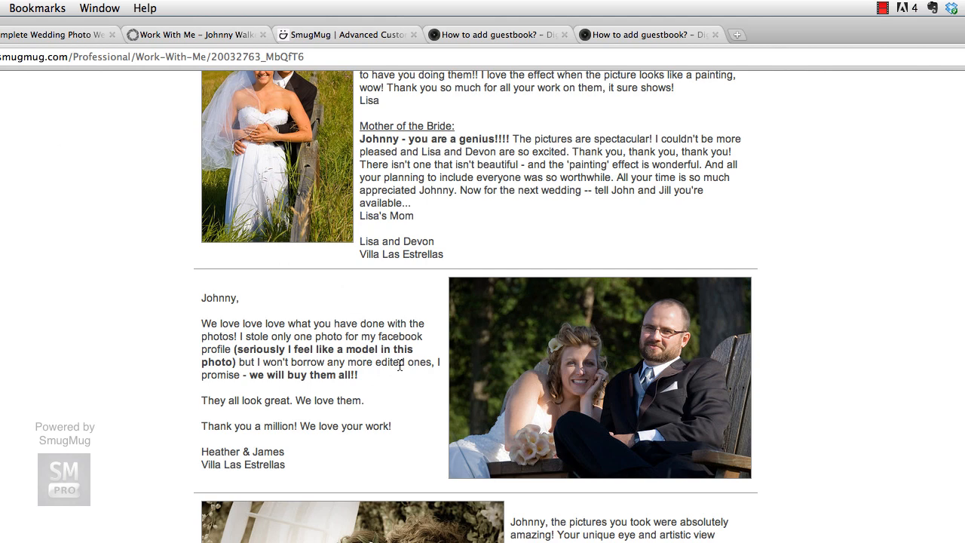
Scroll through the published Work With Me page's testimonials, portrait intro and services
{"action": "scroll", "scroll_direction": "up", "scroll_amount": 3}
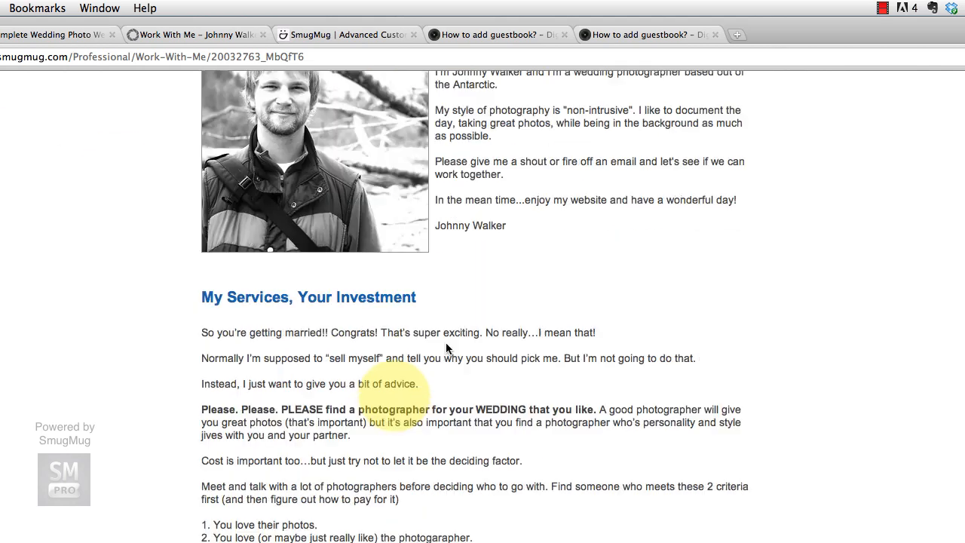